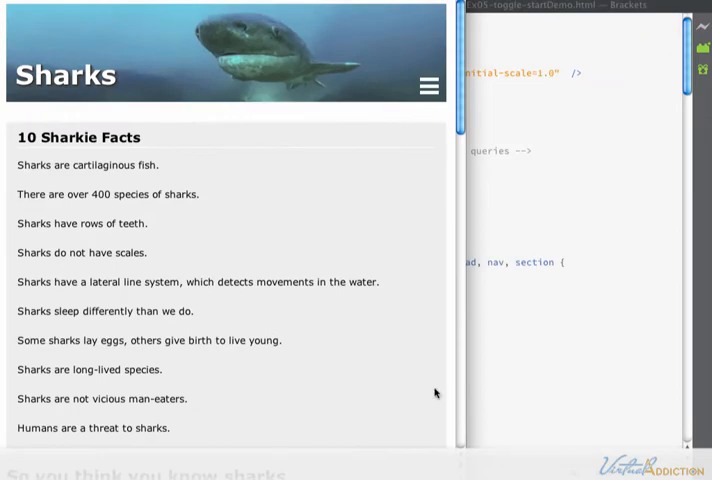
View the starting Sharks page and its plain bulleted navigation list, expanding and collapsing the menu.
click(427, 86)
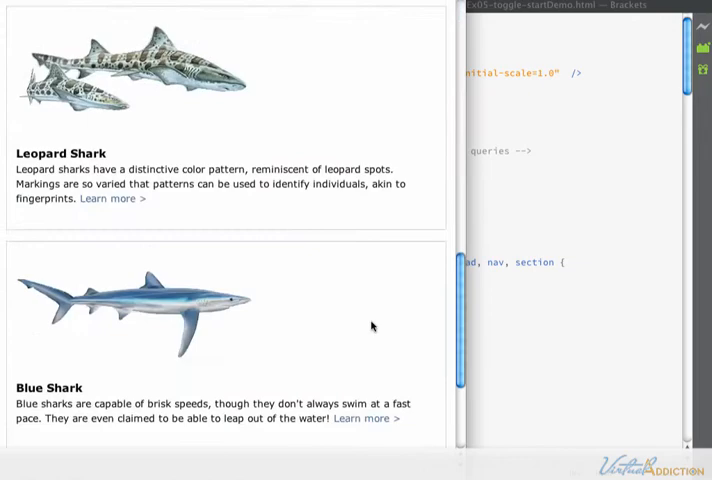
scroll(down, 3)
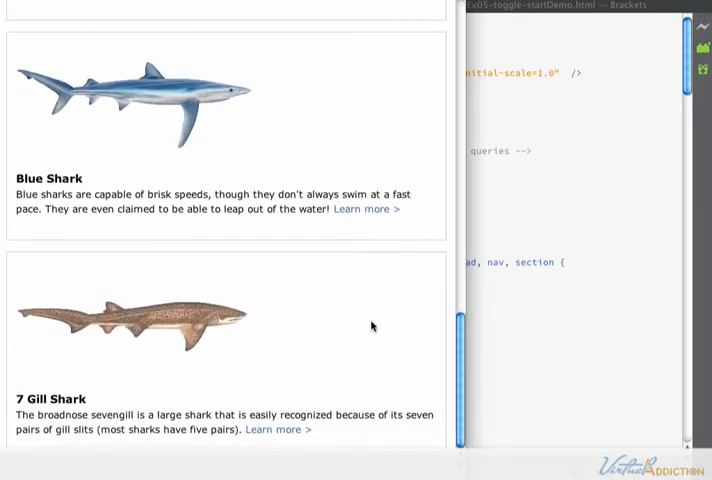
scroll(up, 3)
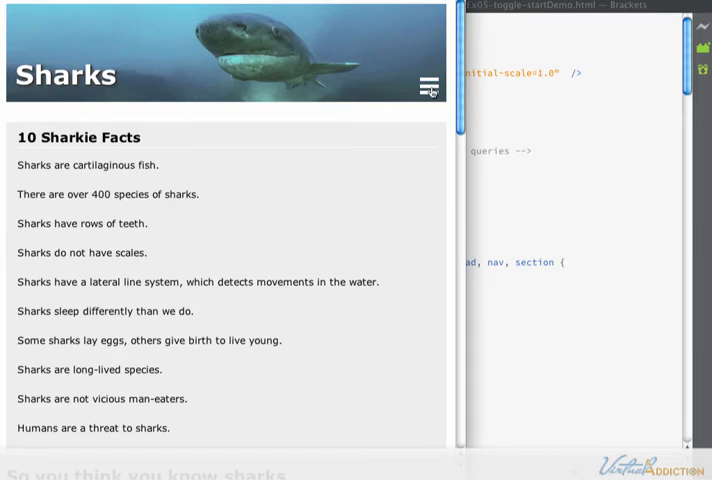
click(429, 85)
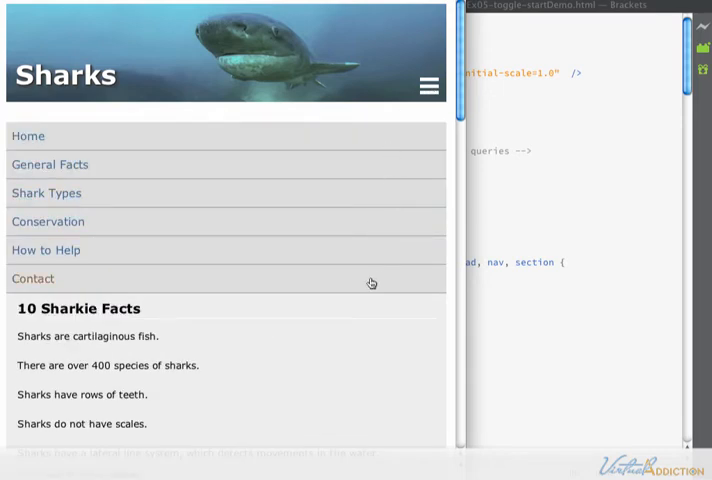
mouse_move(325, 177)
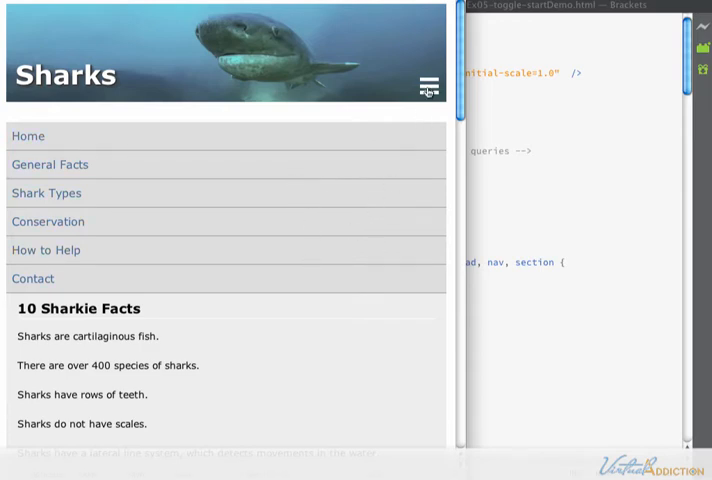
click(429, 84)
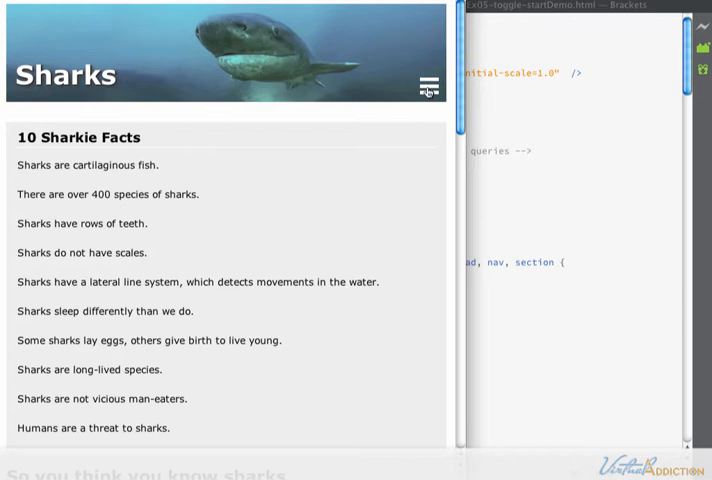
click(428, 85)
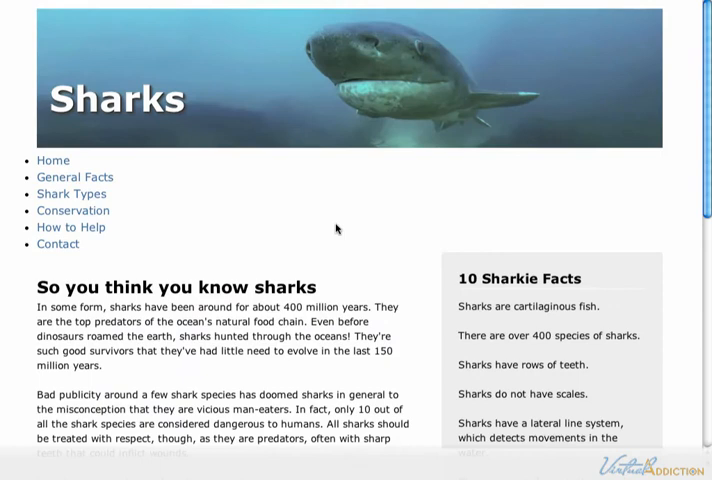
mouse_move(52, 160)
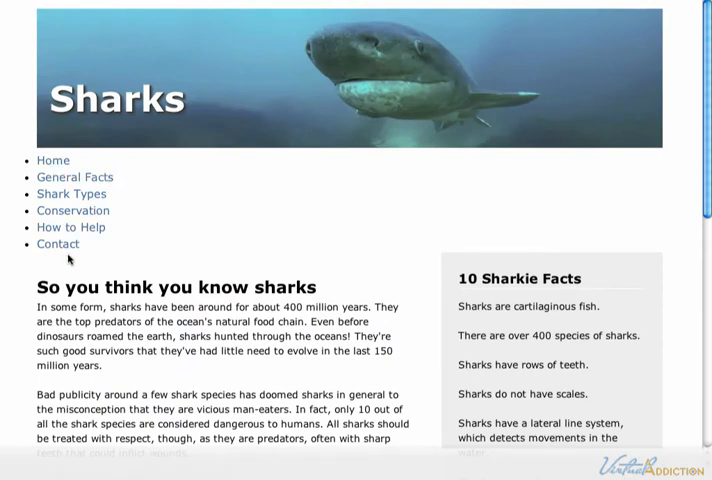
mouse_move(65, 262)
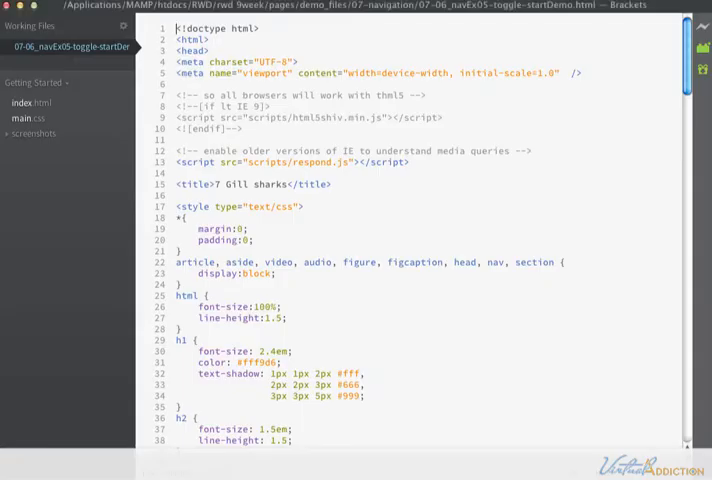
scroll(down, 3)
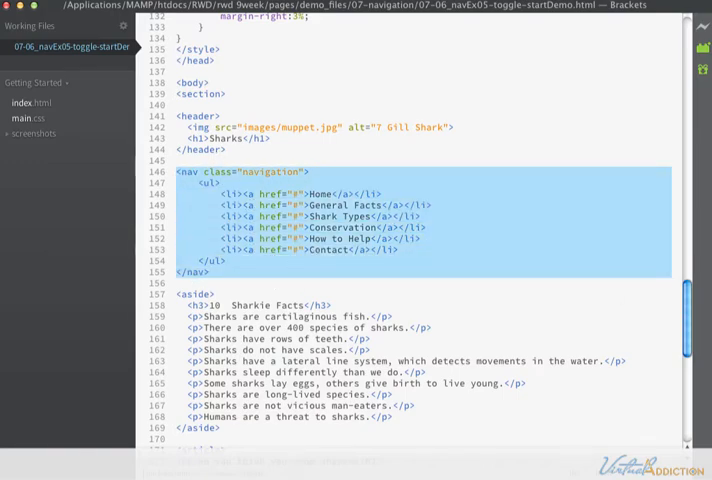
scroll(up, 3)
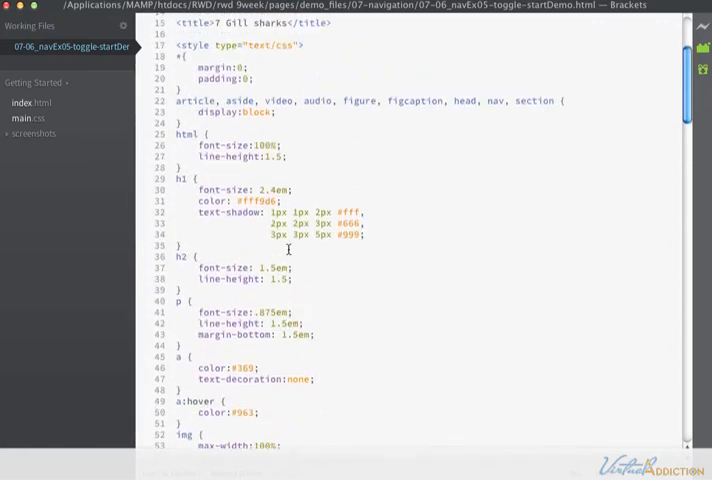
scroll(down, 3)
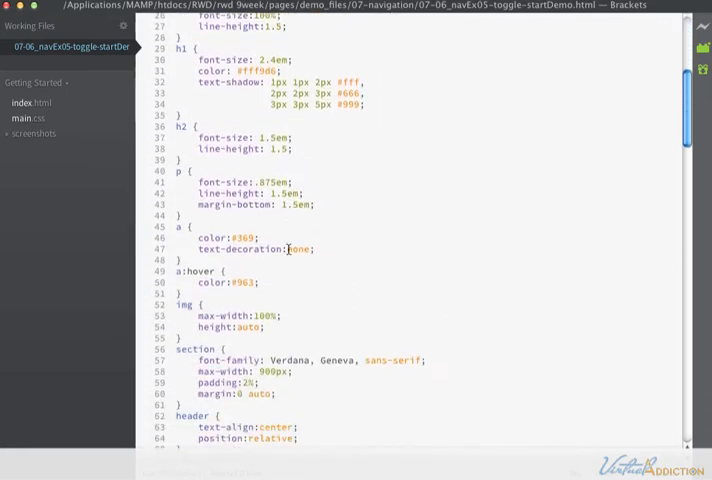
scroll(down, 3)
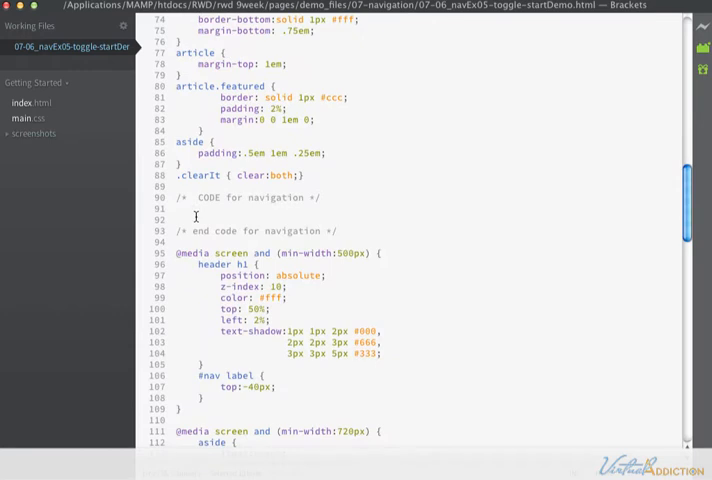
scroll(down, 3)
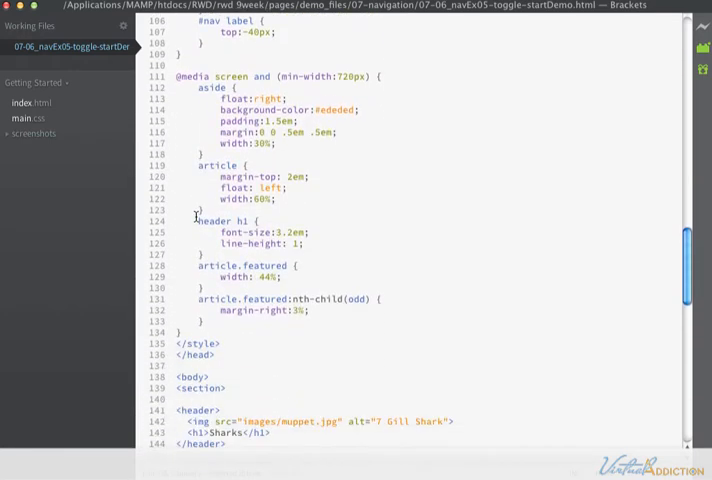
scroll(up, 3)
text(<div id=")
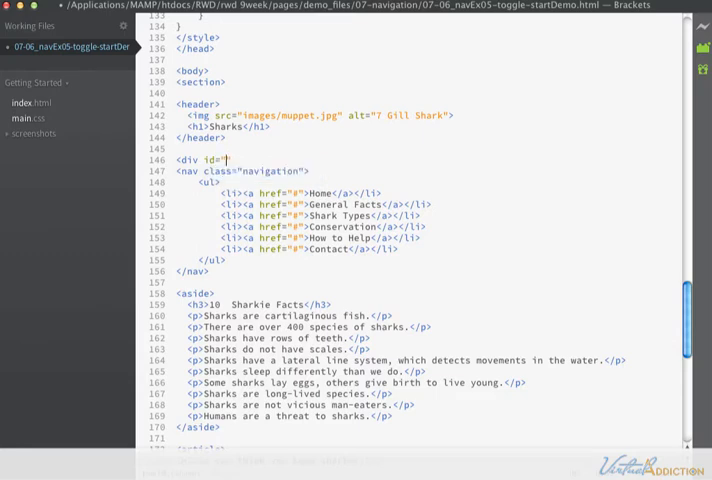
Wrap the nav in a div with id 'nav', adding a toggle checkbox and 'Menu' label.
text(nav)
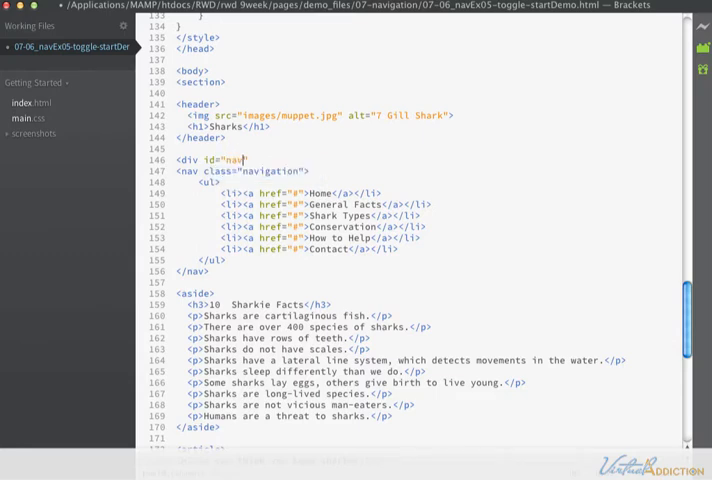
text(</div>)
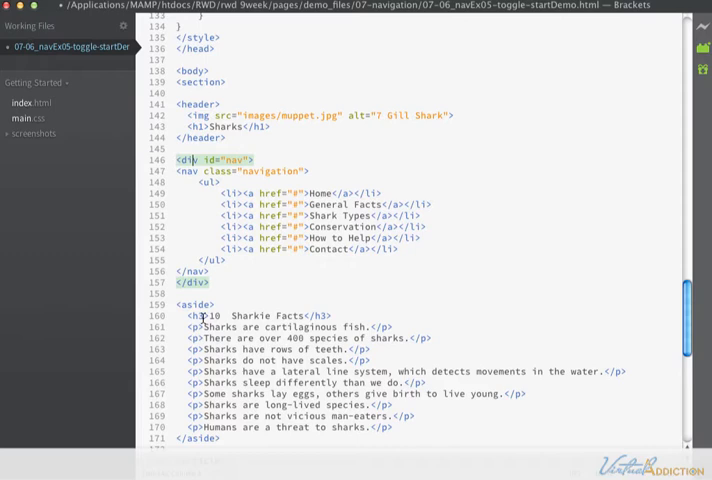
text(<label)
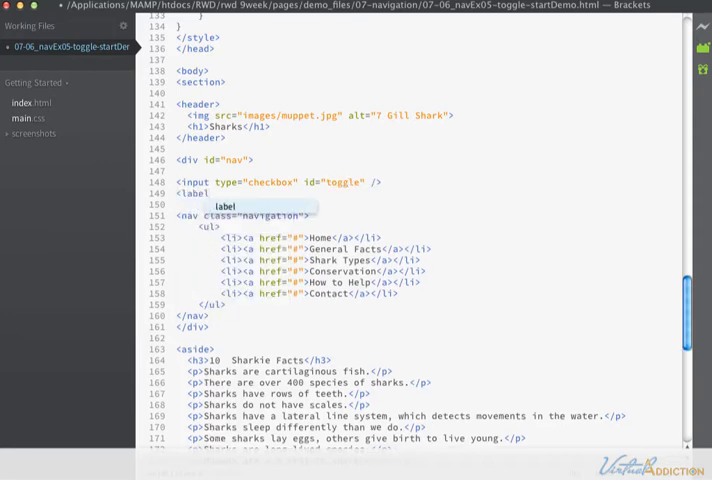
text(for=")
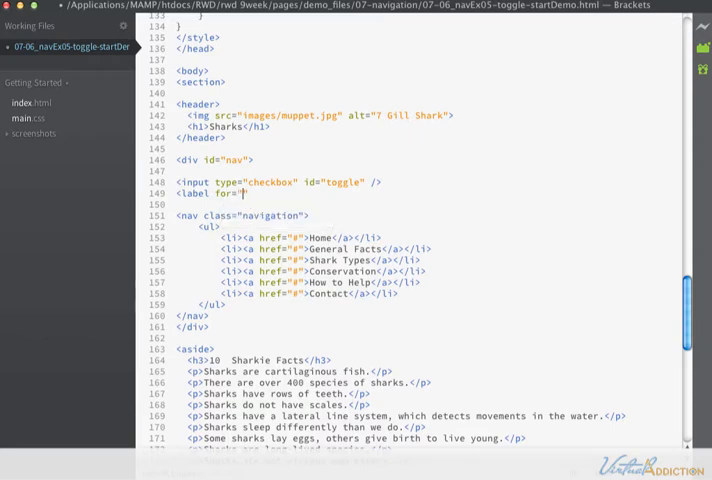
text(toggle"></label>)
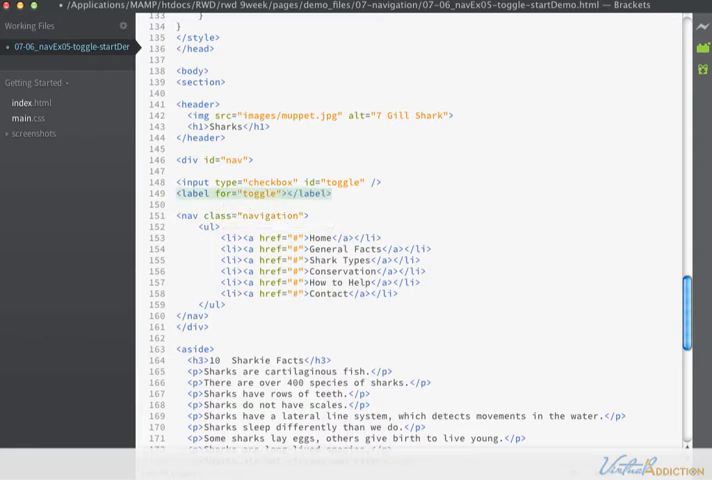
text(Menu)
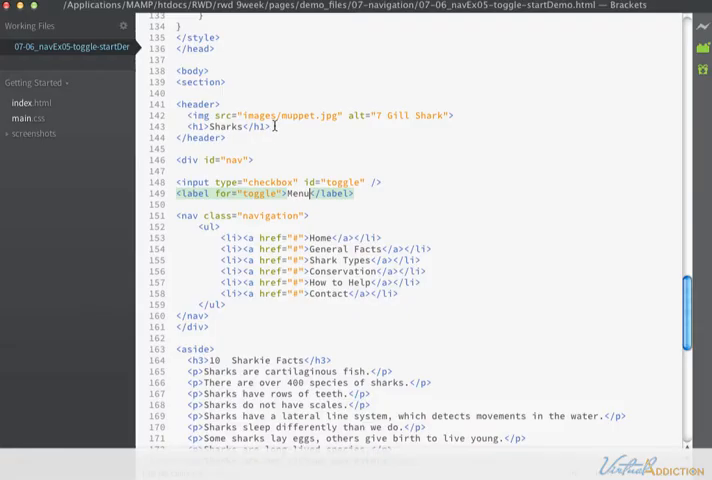
Add .navigation rules: #dedede background, unbulleted list, #999 item borders, padded block links.
scroll(up, 3)
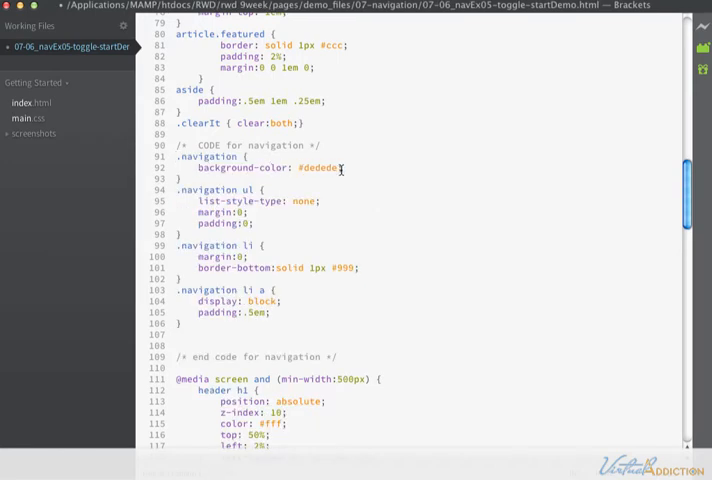
mouse_move(307, 200)
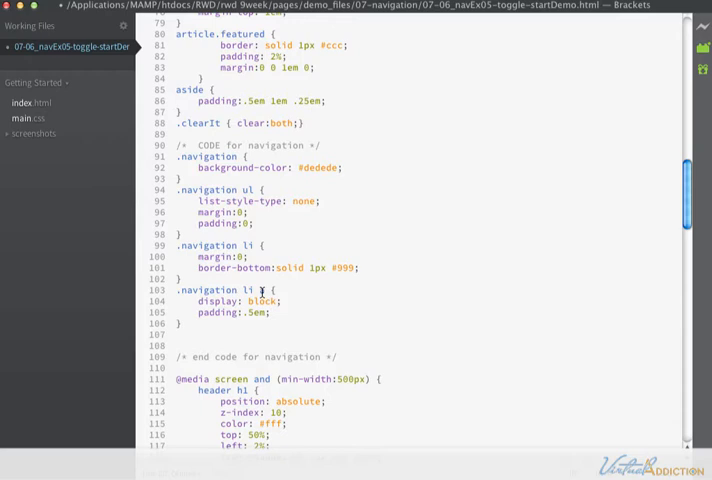
text(a)
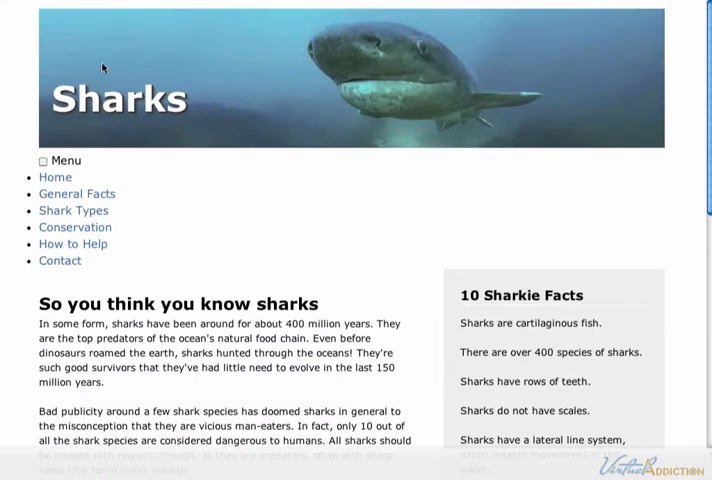
click(43, 160)
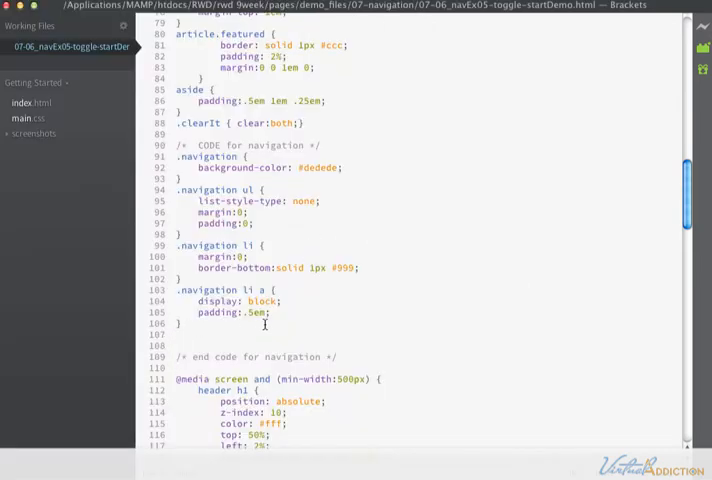
Add a #nav nav rule with height: 0 and overflow: hidden.
text(#nav)
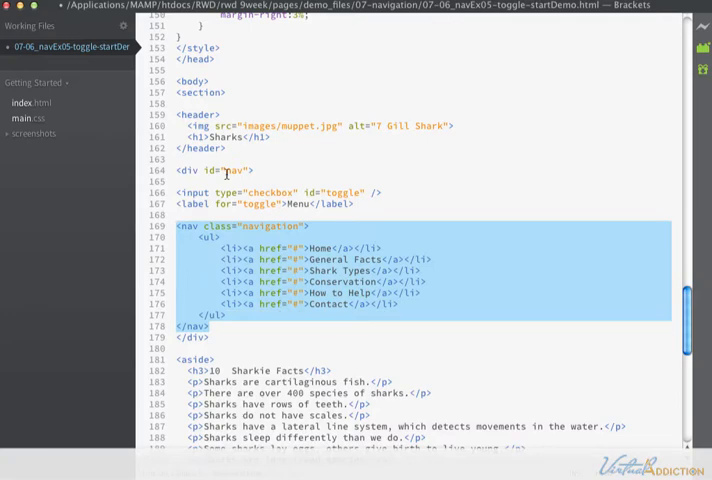
scroll(up, 3)
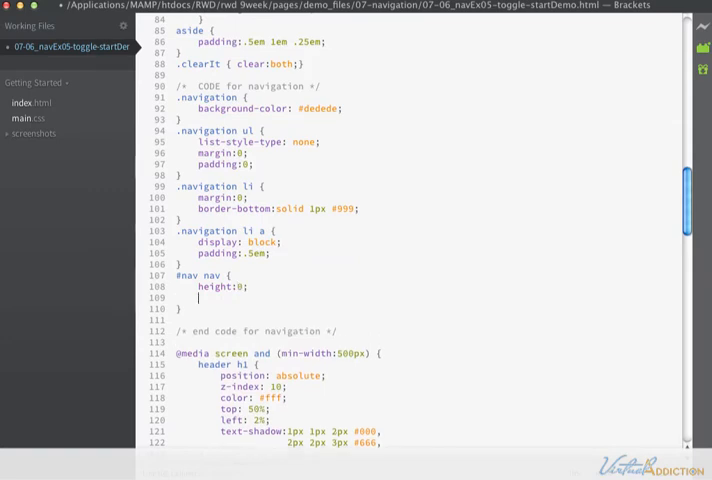
text(overfl)
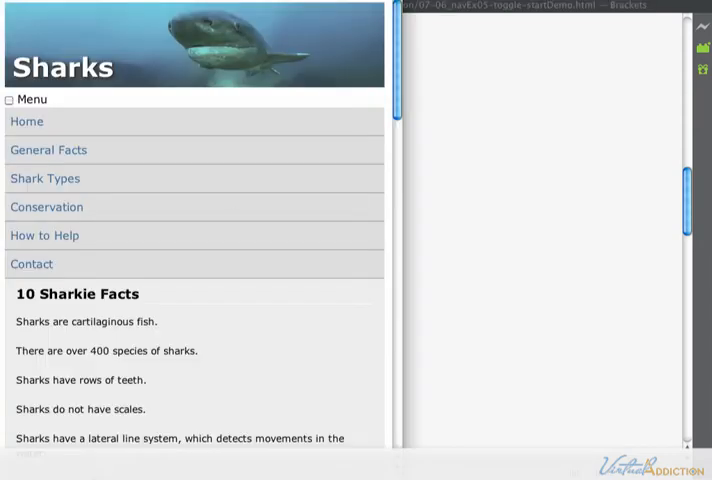
Reload the Sharks page preview to check the collapsed navigation.
click(10, 99)
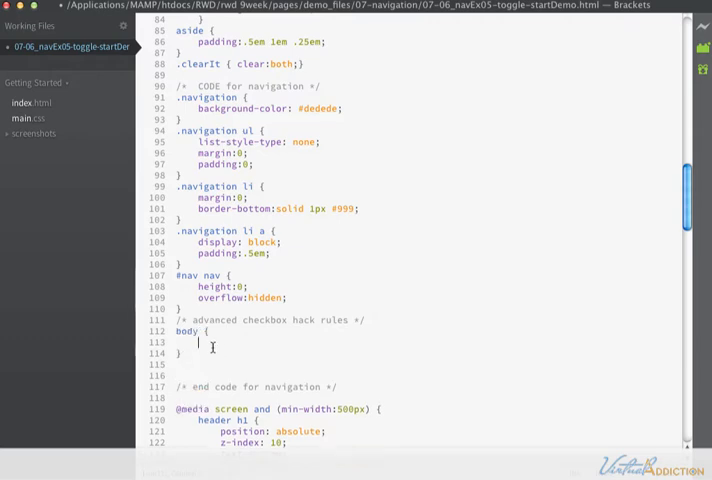
Add a body rule with -webkit-animation: bugfix infinite 1s; under the advanced checkbox hack comment.
text(-webkit-animation: bugfix infinite 1s;)
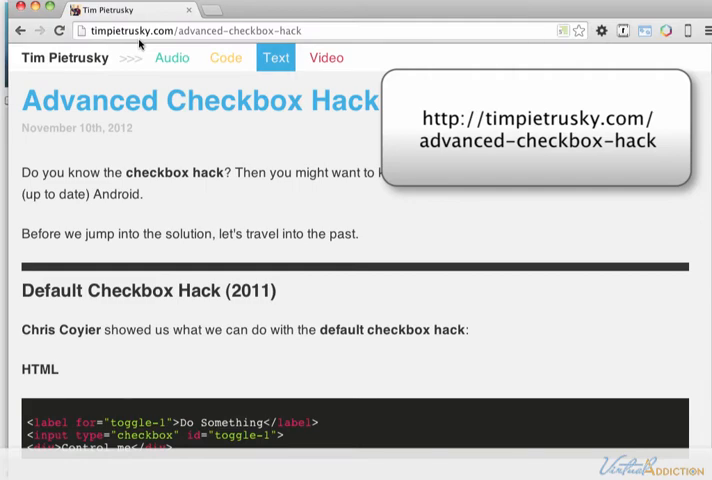
scroll(down, 3)
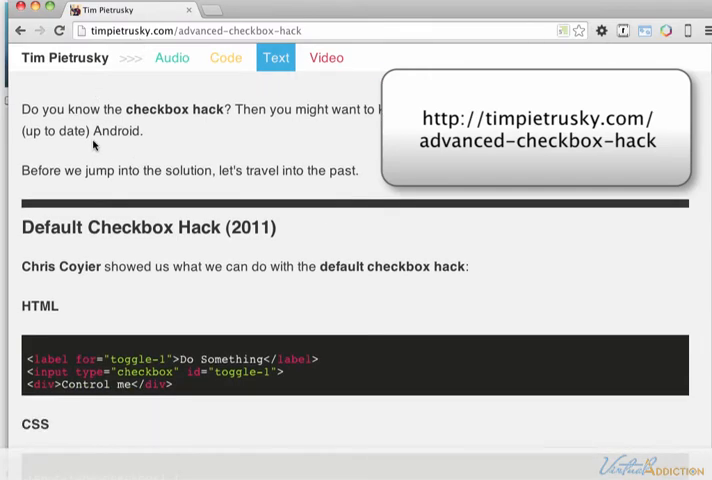
scroll(down, 3)
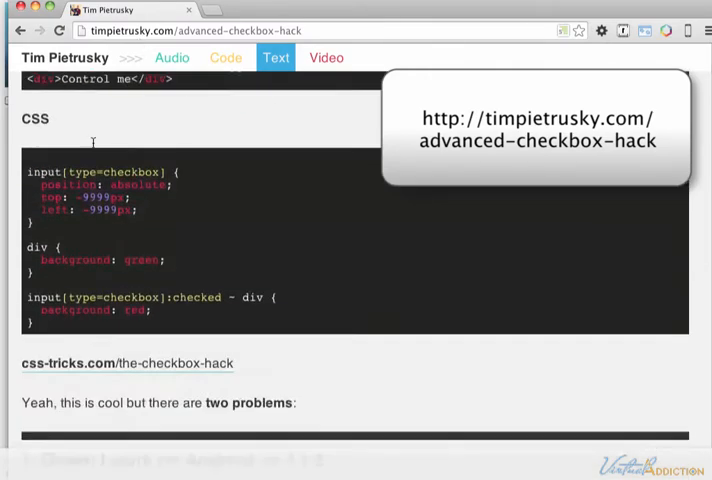
scroll(down, 3)
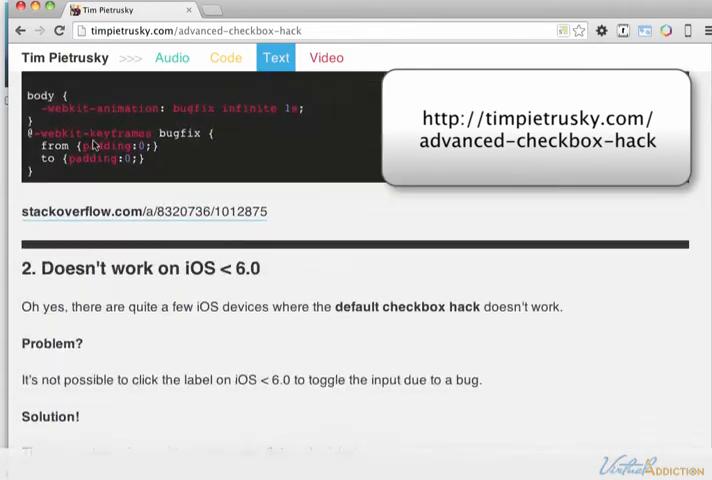
scroll(down, 3)
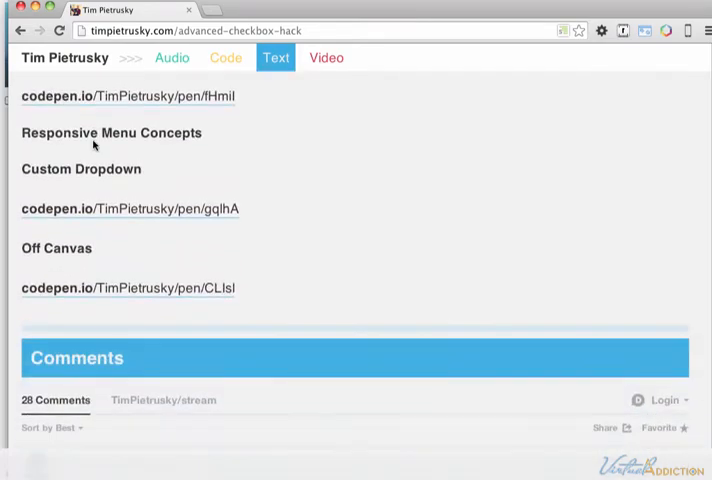
scroll(up, 3)
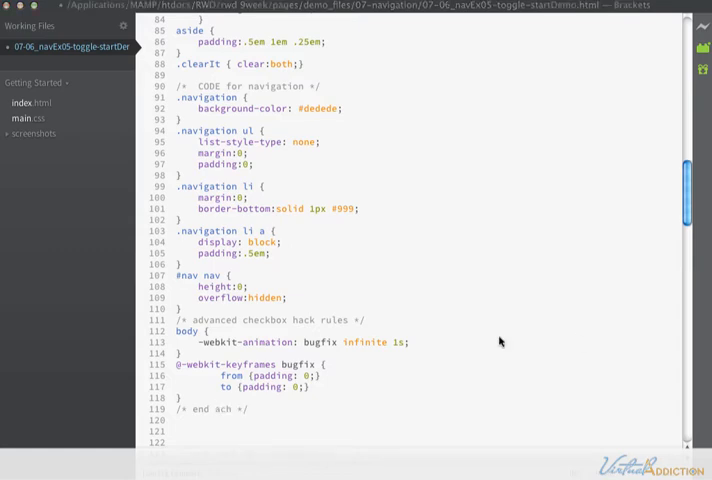
Add '#nav input[type=checkbox] { position: absolute; top: -999em; }' below the end ach comment.
text(#nav input[type=checkbox])
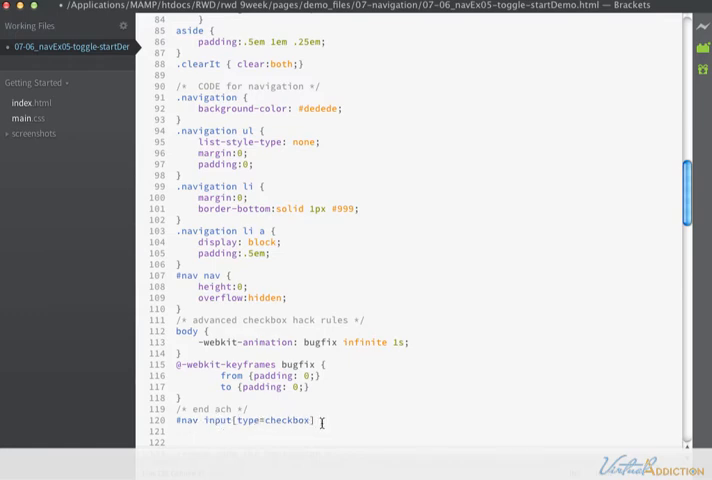
text({)
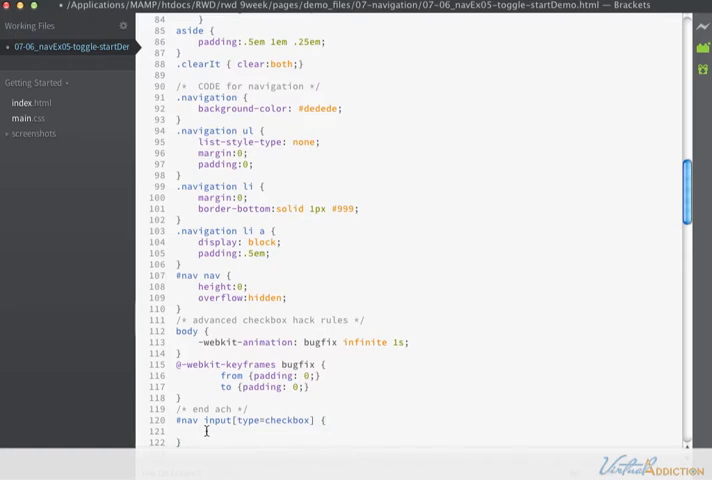
click(200, 431)
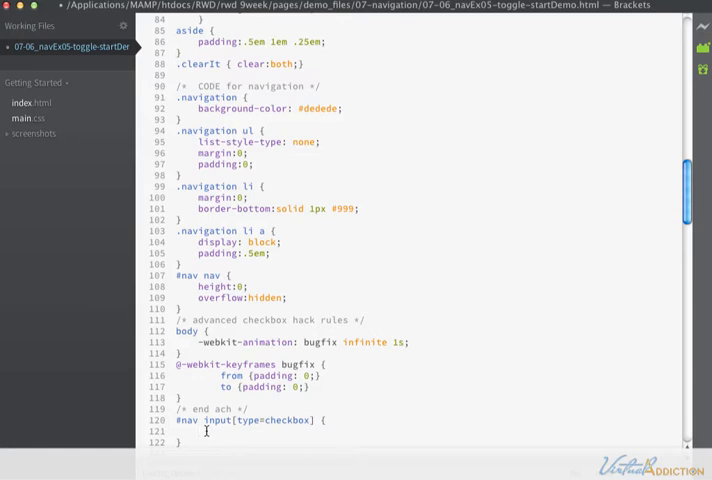
click(200, 432)
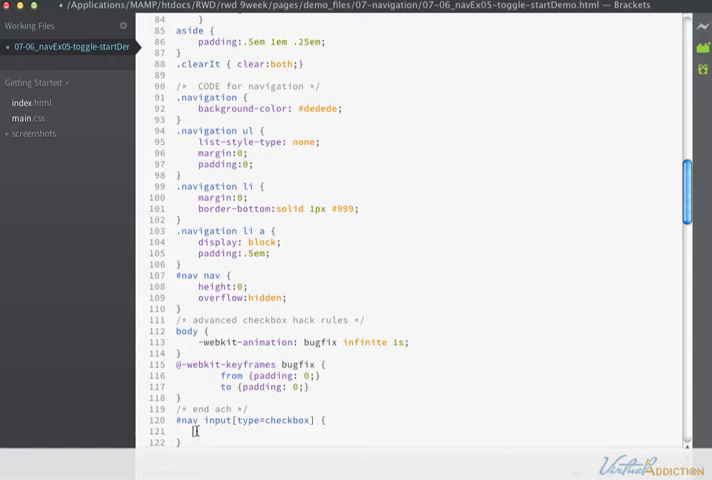
text(position:)
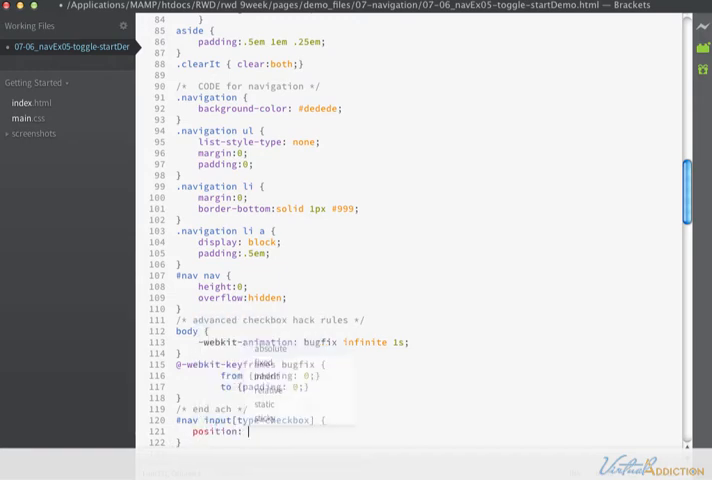
text(absolute;)
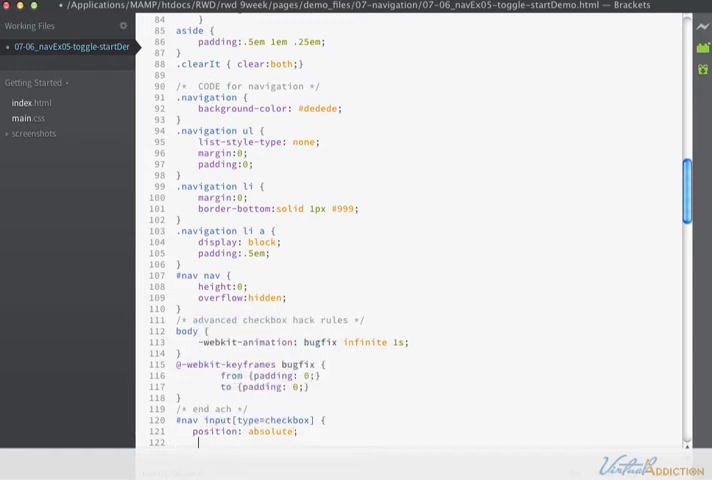
text(top:0)
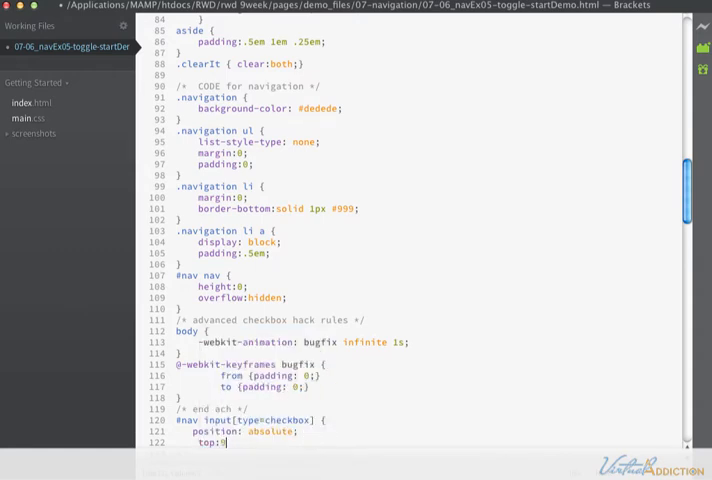
text(-999em;)
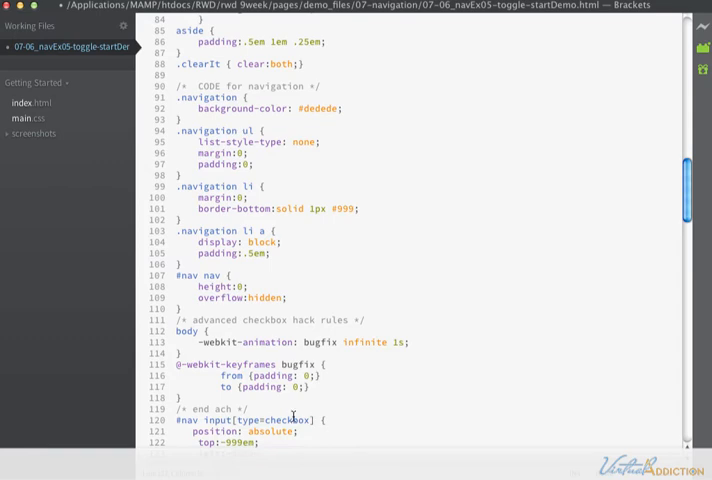
scroll(down, 3)
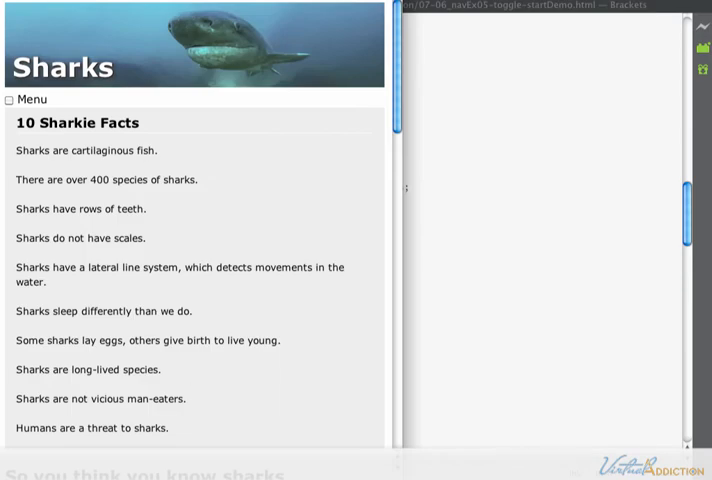
Reload the preview to confirm the checkbox is hidden, leaving only the Menu label.
click(8, 99)
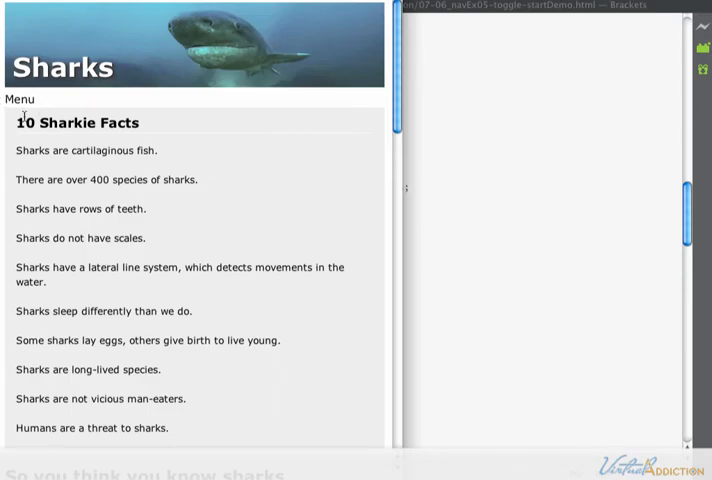
mouse_move(511, 308)
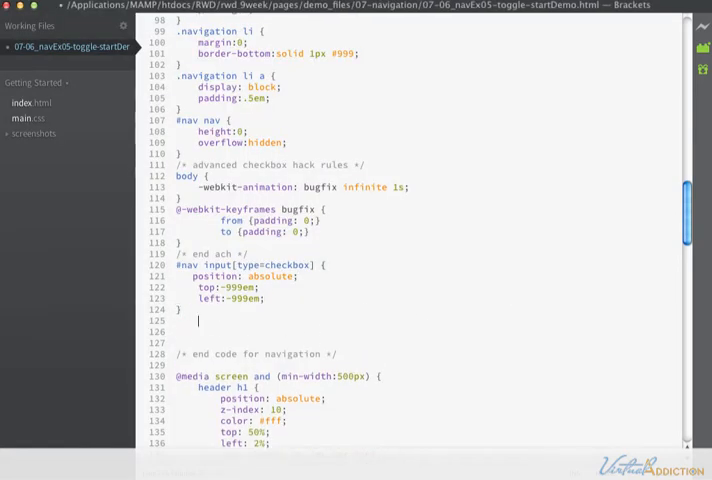
Complete the #nav label rule with a right-center background and text-indent: -999em.
text(#nav label {)
click(428, 331)
text(display: block;)
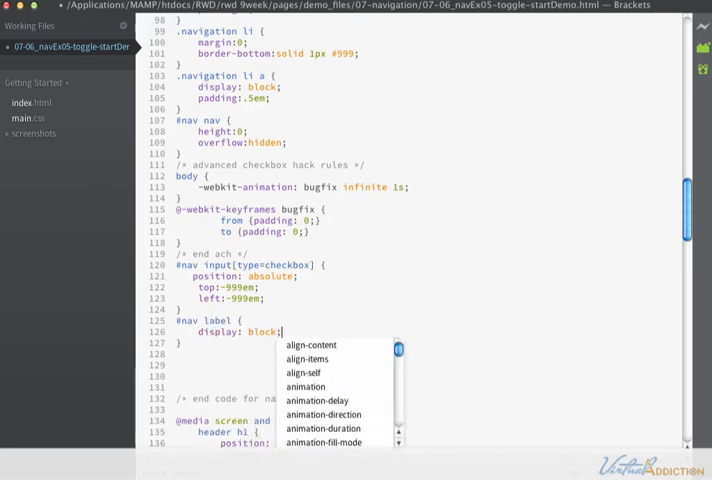
text(background:url(images/nav-icon.png)no-repeat right)
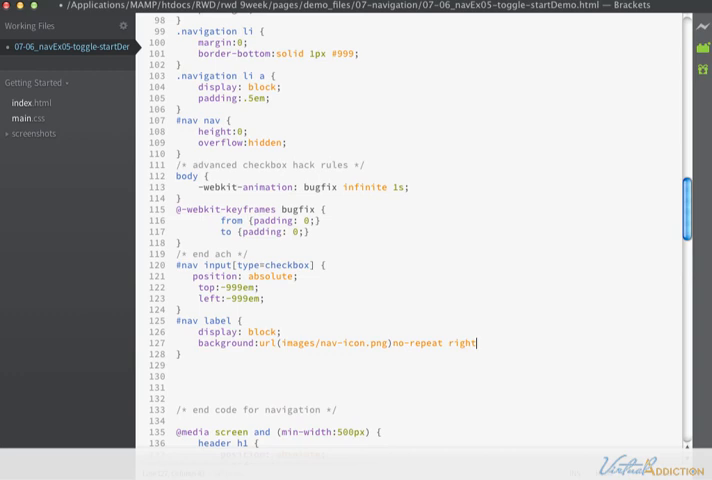
text(center;)
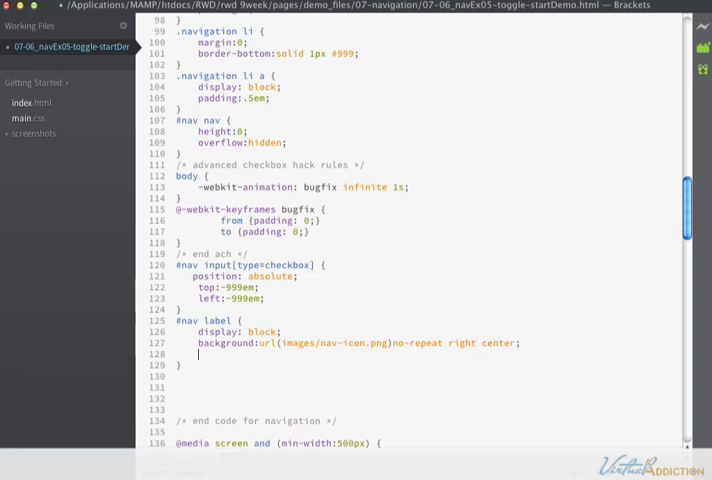
text(text-indent:)
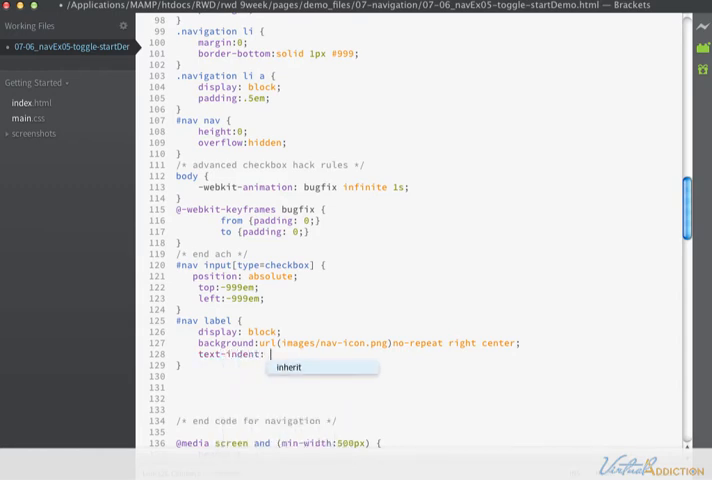
text(-)
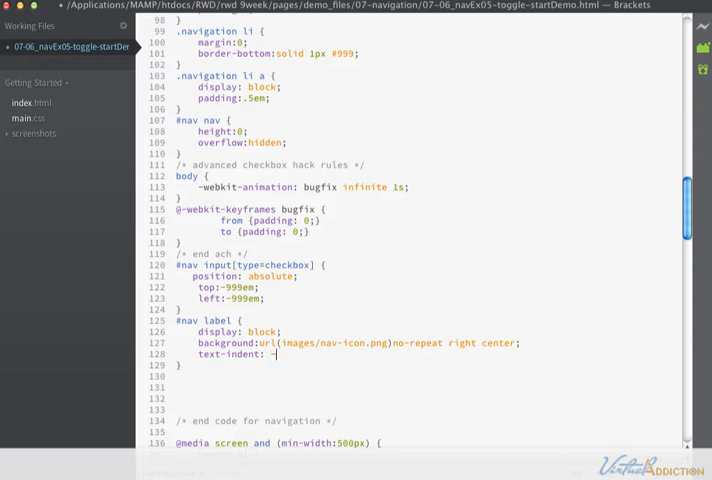
text(999)
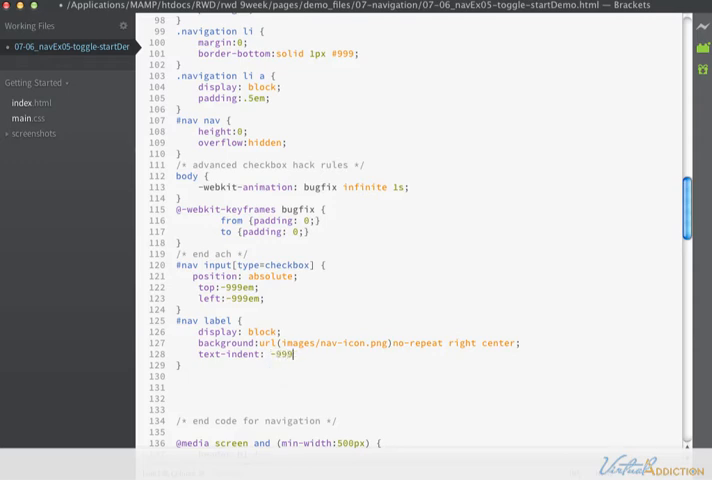
text(em;)
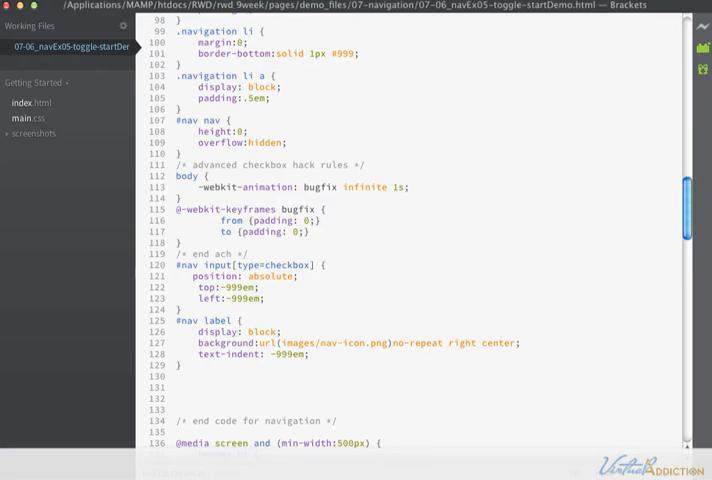
click(705, 50)
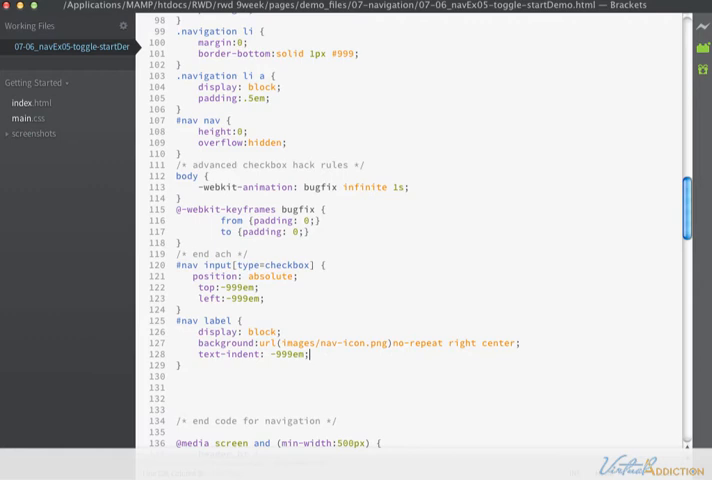
Give #nav label cursor: pointer, user-select: none, and relative position at top -100px, right 8px.
text(cursor: pointer;)
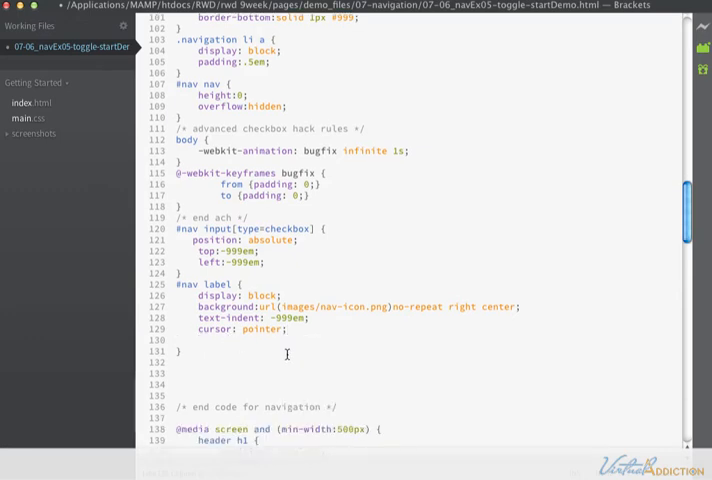
text(-webkit-user-select: none;  /* Chrome all / Safari all */)
text(top:-100)
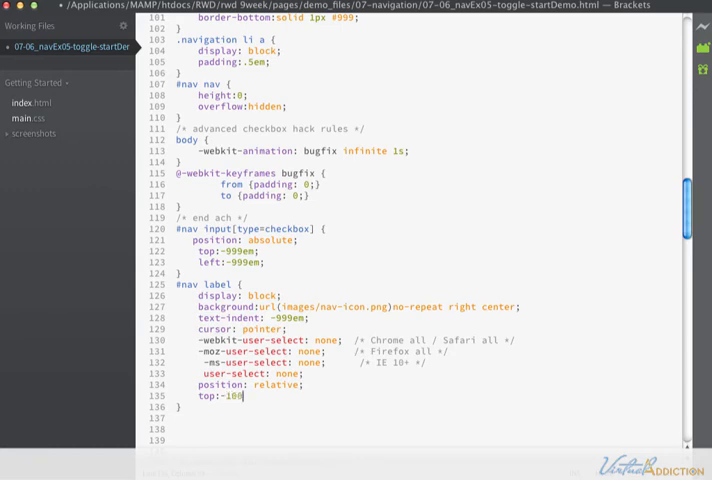
text(px;)
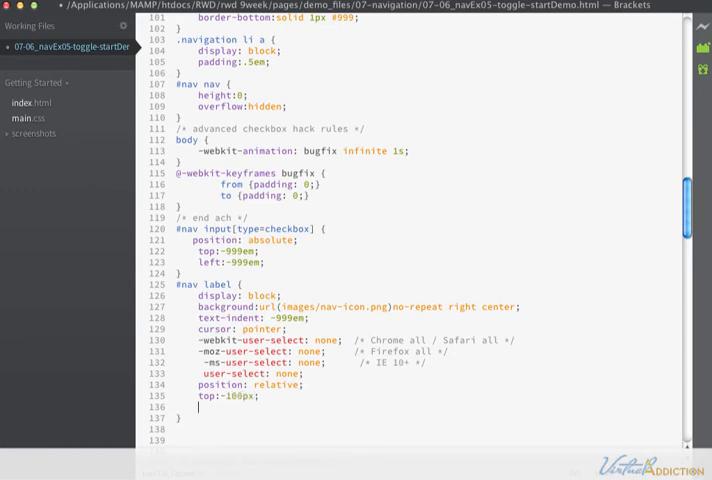
text(right:8p)
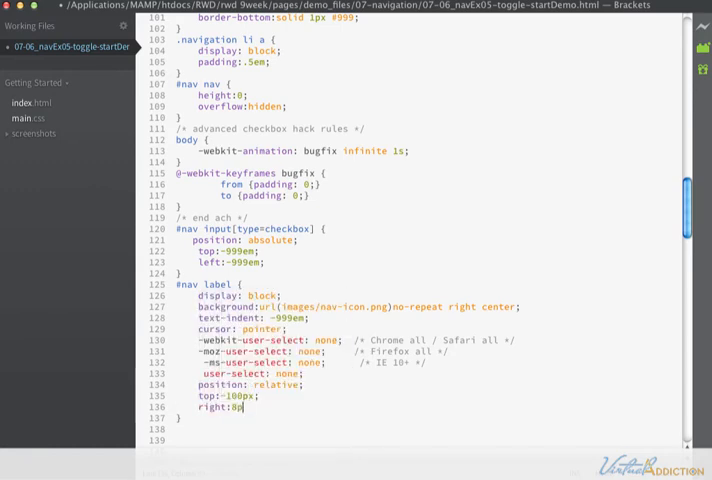
text(x;)
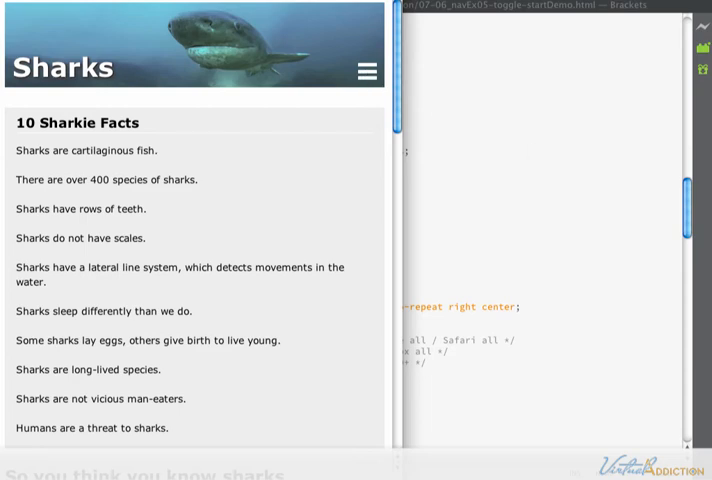
mouse_move(590, 336)
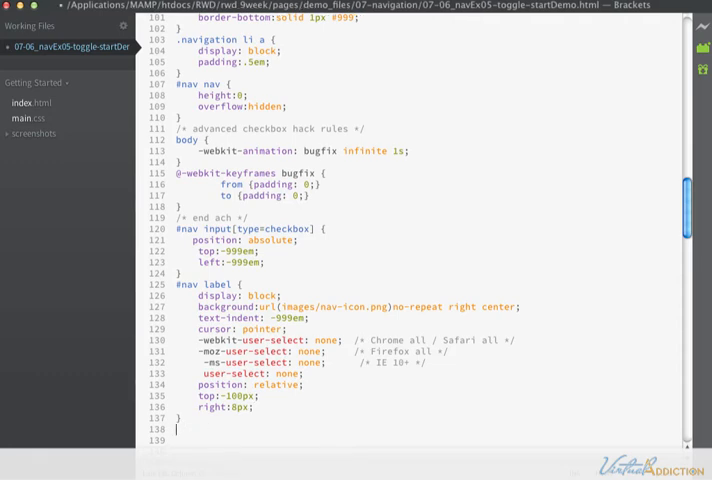
Start the rule '#nav input[type=checkbox]:checked ~ nav {' and highlight its :checked pseudo-class.
text(#nav input[type=checkbox]:checked ~ nav {)
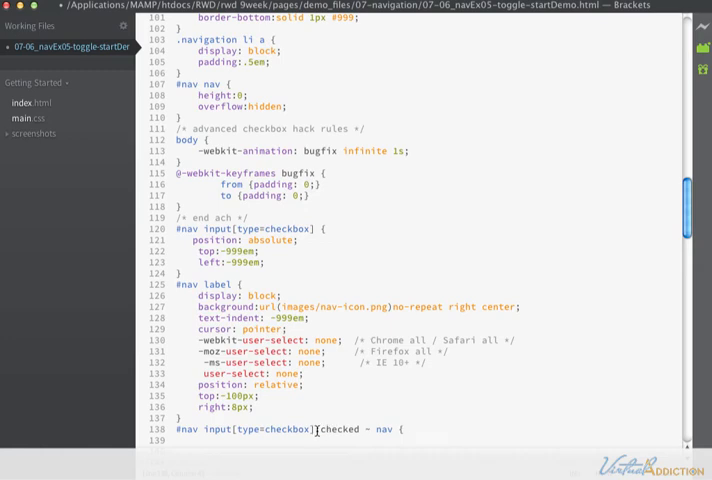
double_click(341, 430)
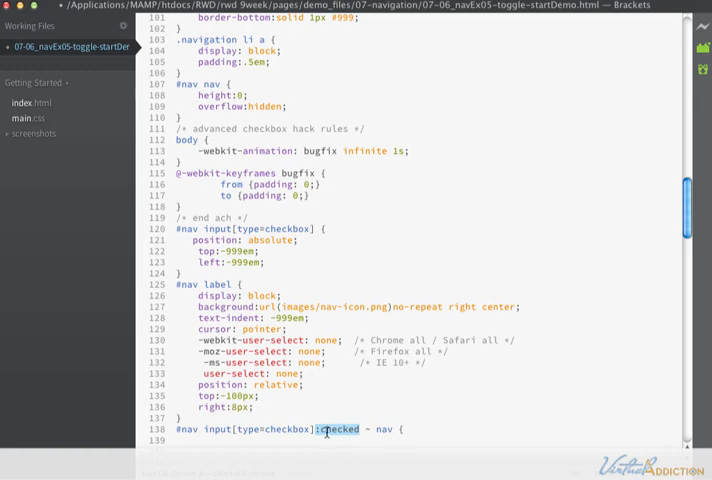
double_click(338, 430)
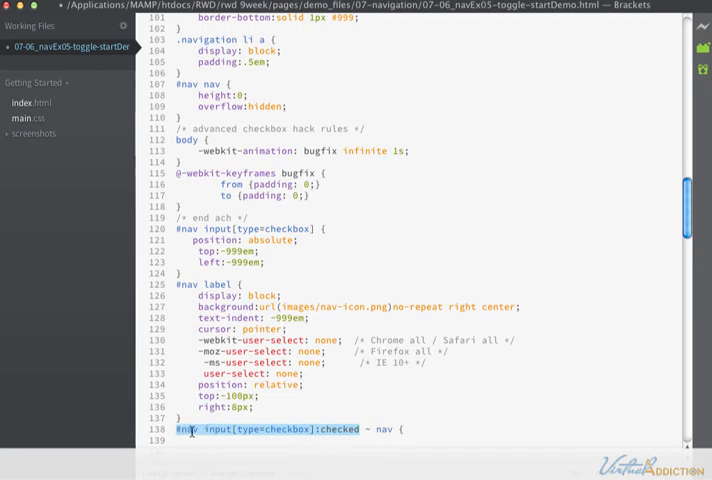
click(404, 430)
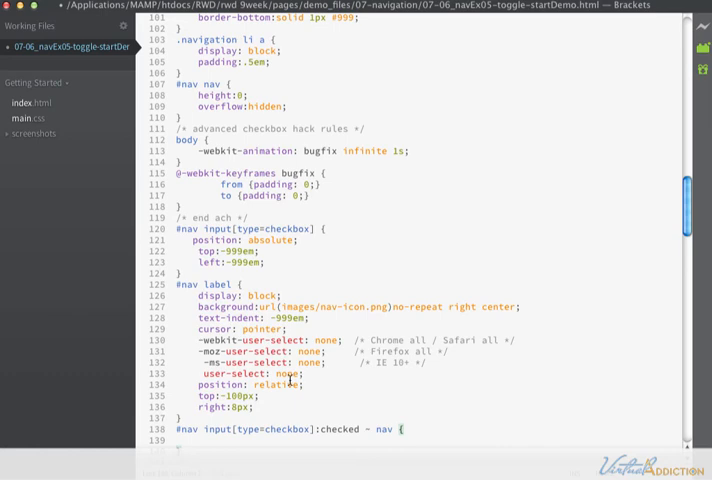
Add a height declaration to the checked-state nav rule and test the menu icon in preview.
scroll(down, 3)
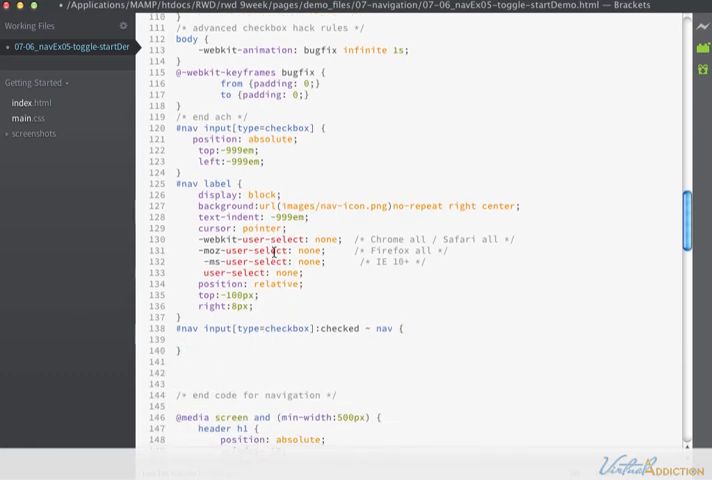
scroll(up, 3)
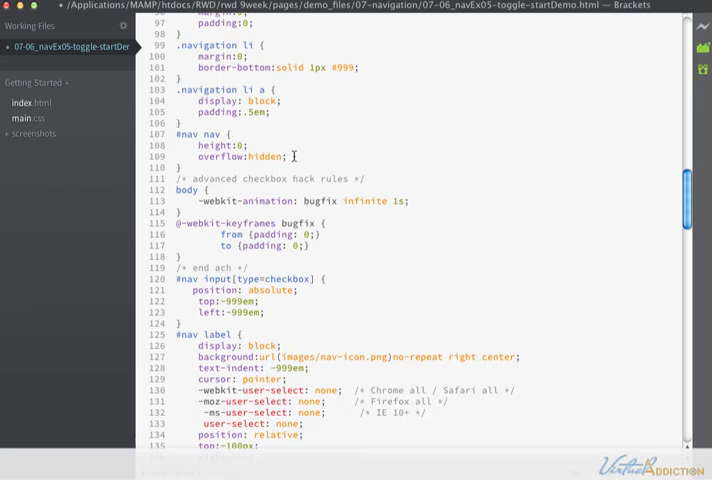
scroll(down, 3)
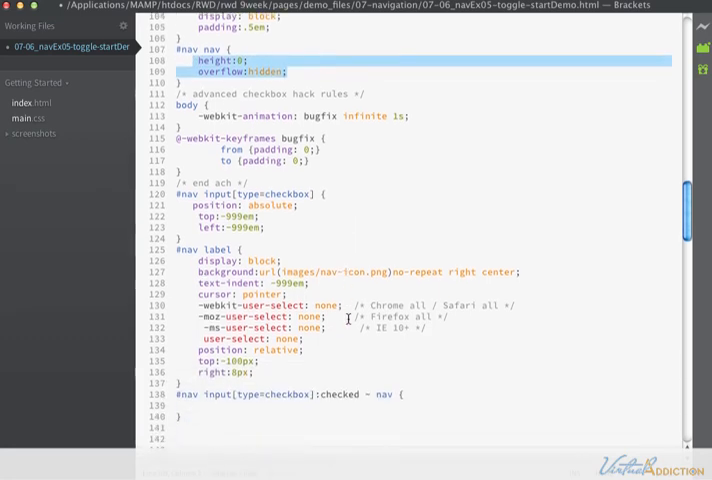
scroll(down, 3)
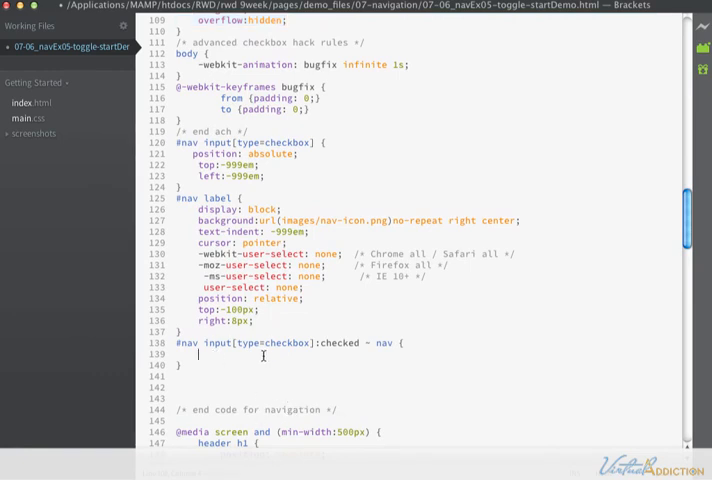
text(height:)
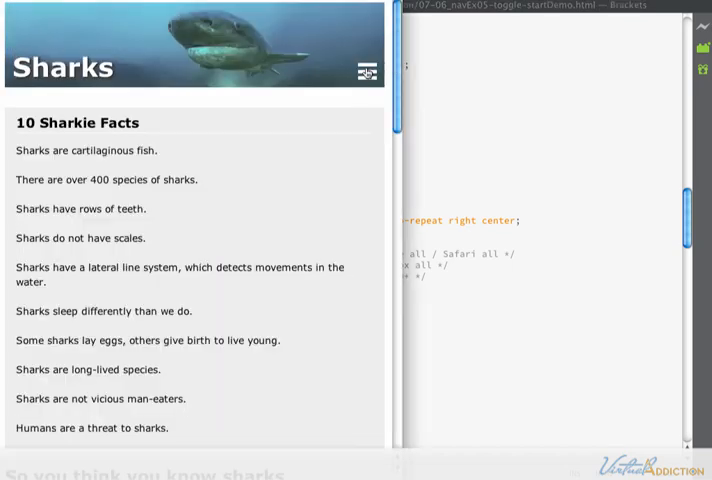
click(366, 70)
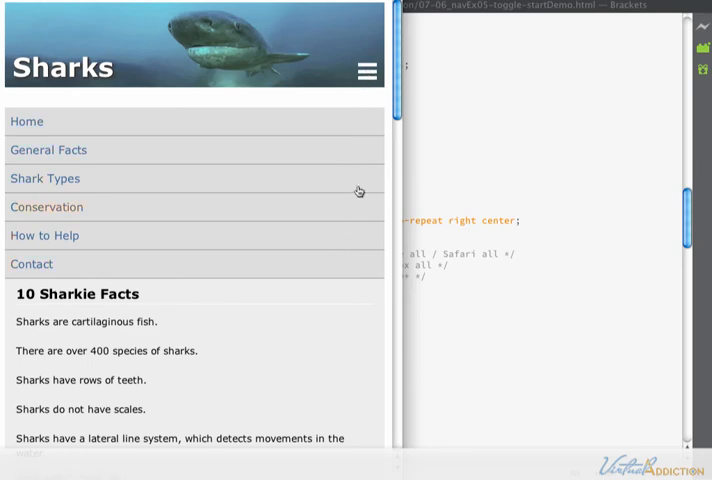
Toggle the hamburger menu open and closed repeatedly in the live preview.
click(367, 71)
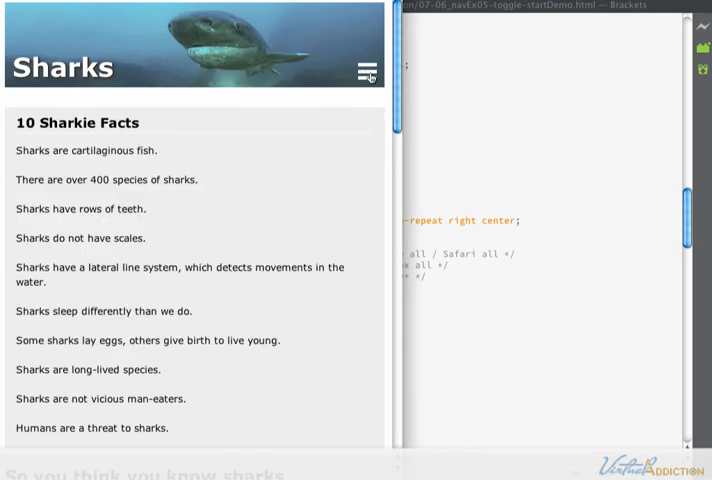
click(367, 72)
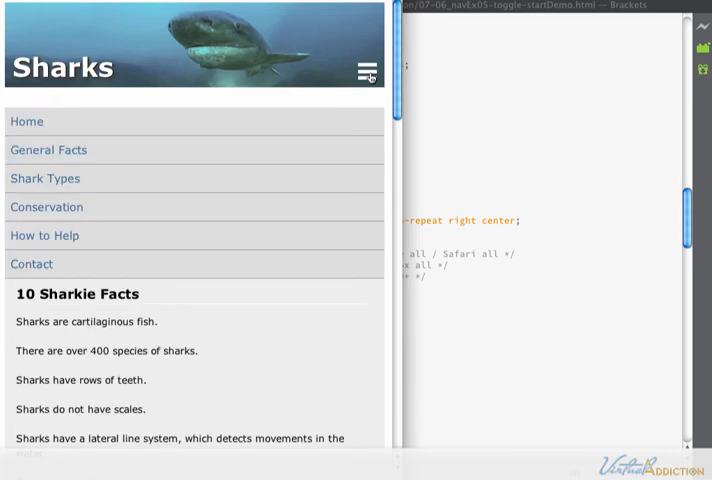
click(366, 72)
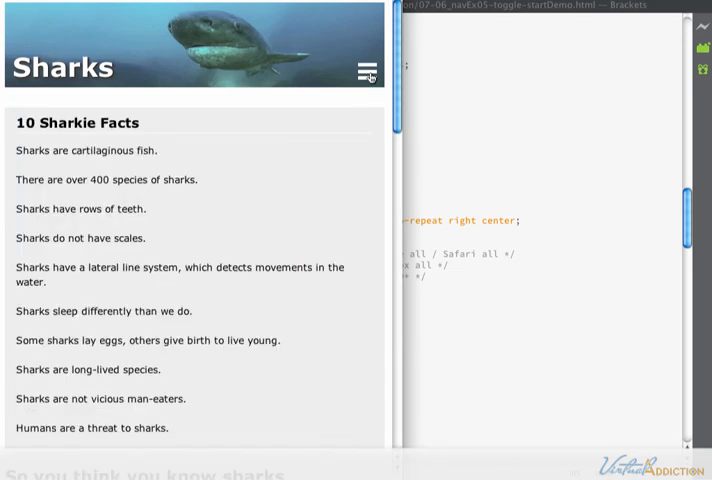
click(366, 71)
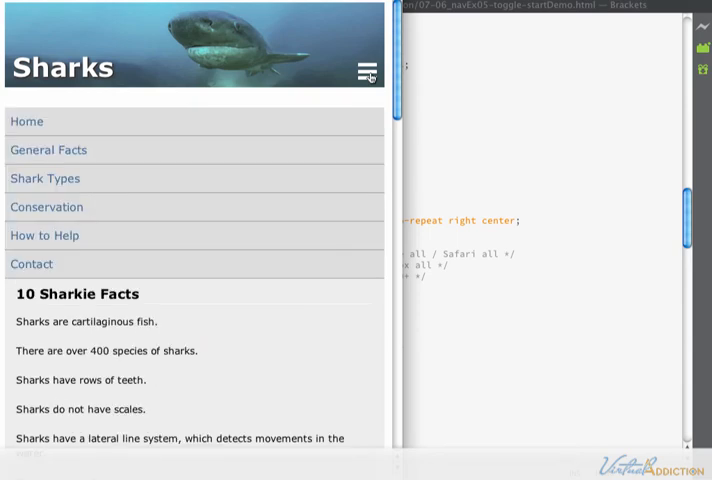
click(367, 71)
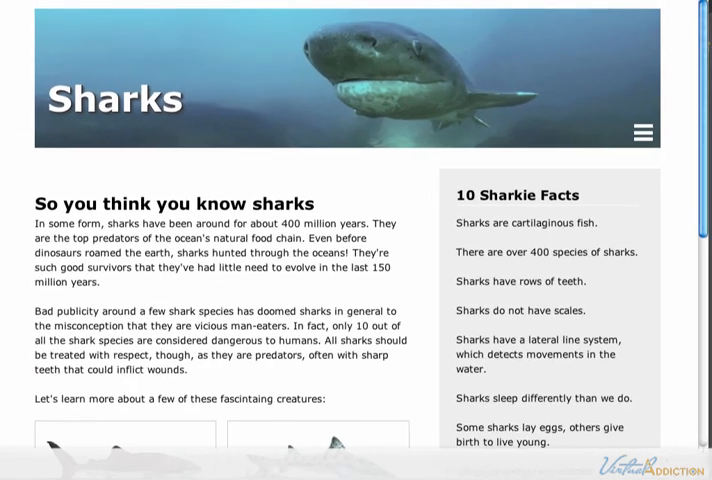
Open and close the navigation menu on the wide Sharks layout.
click(643, 131)
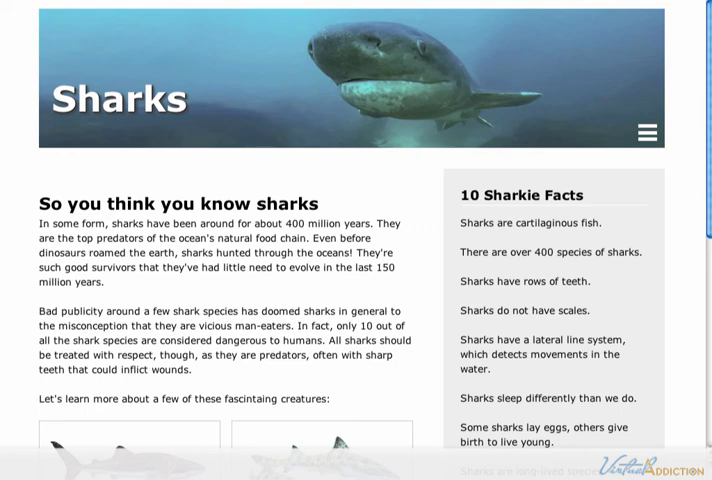
mouse_move(644, 147)
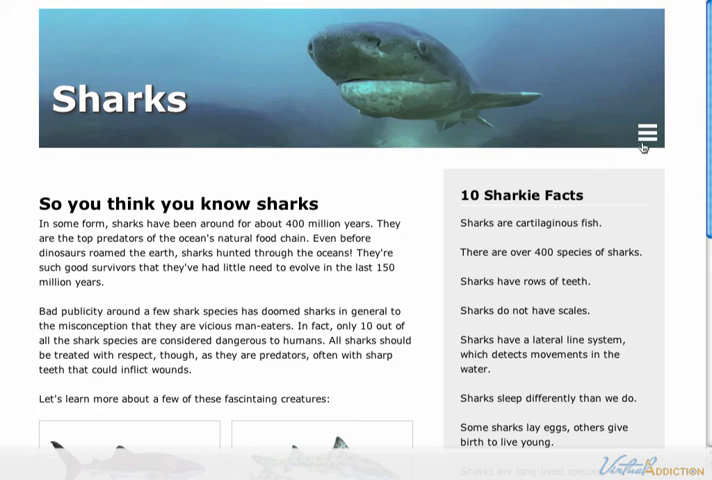
click(645, 132)
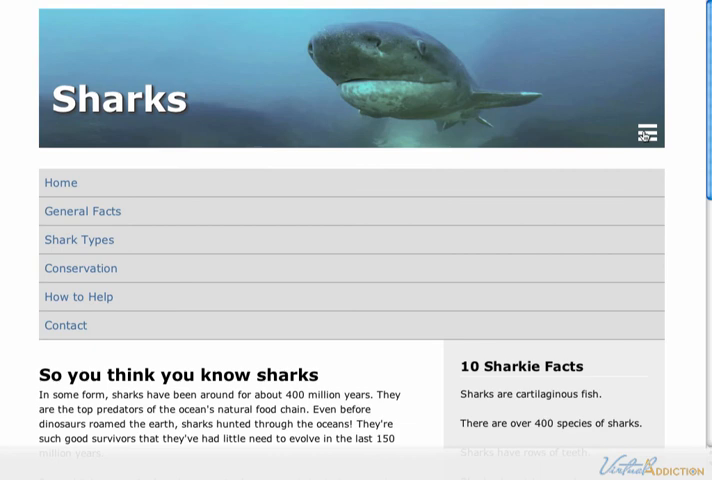
click(648, 131)
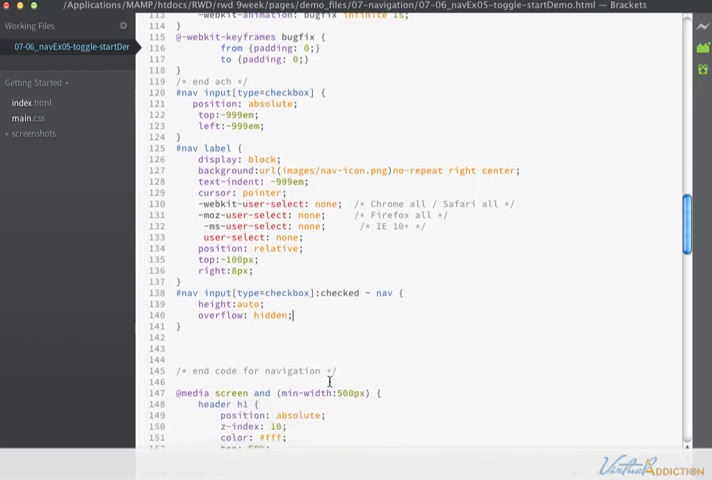
Inside the 720px media query, type a /* */ navigation comment.
scroll(down, 3)
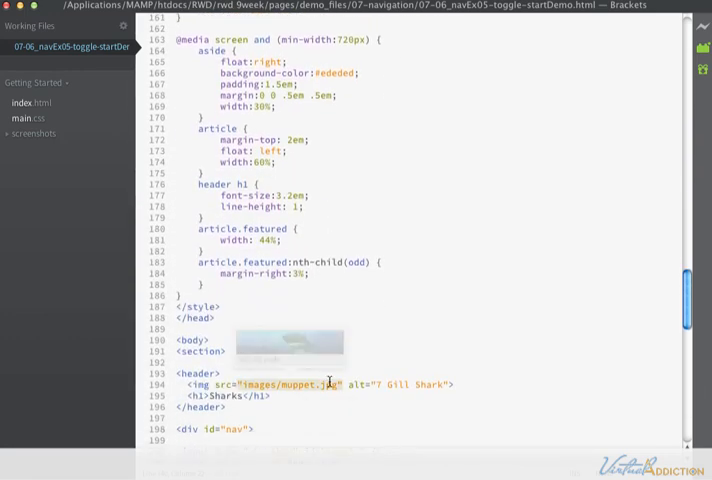
scroll(up, 3)
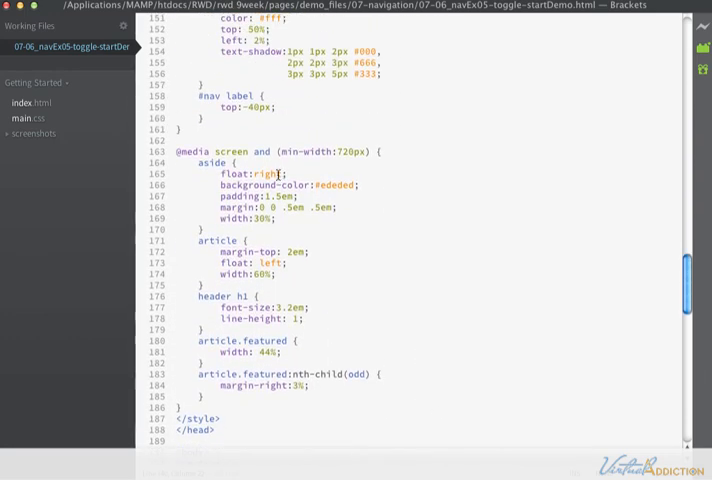
mouse_move(380, 153)
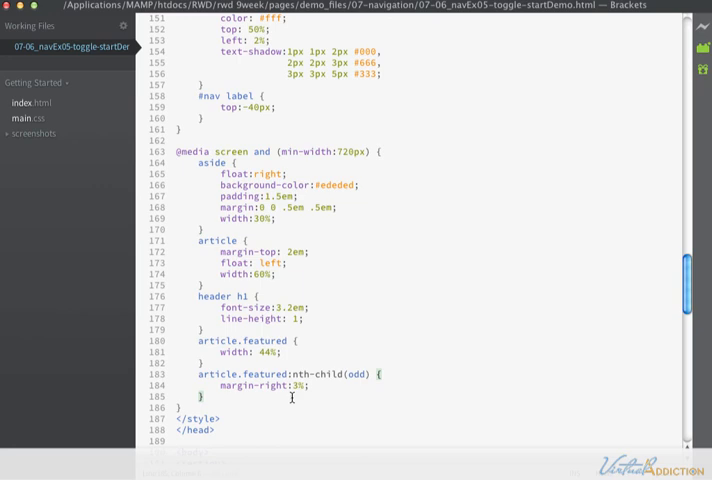
text(/**/)
text(#nav {)
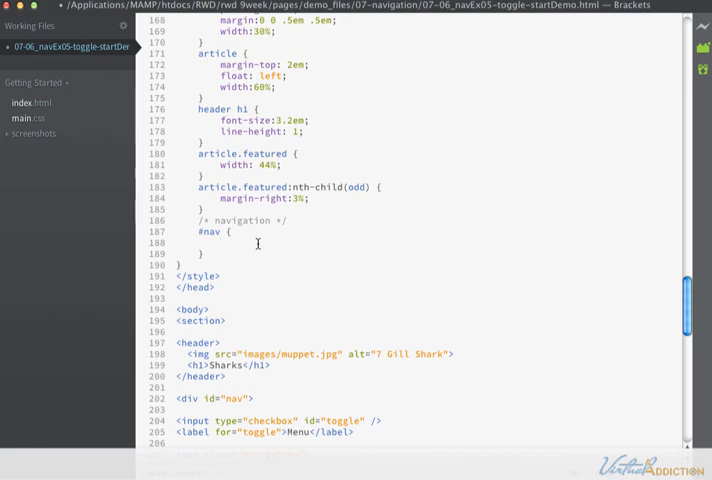
Set #nav padding to 0 and start a #nav label rule.
text(padding:)
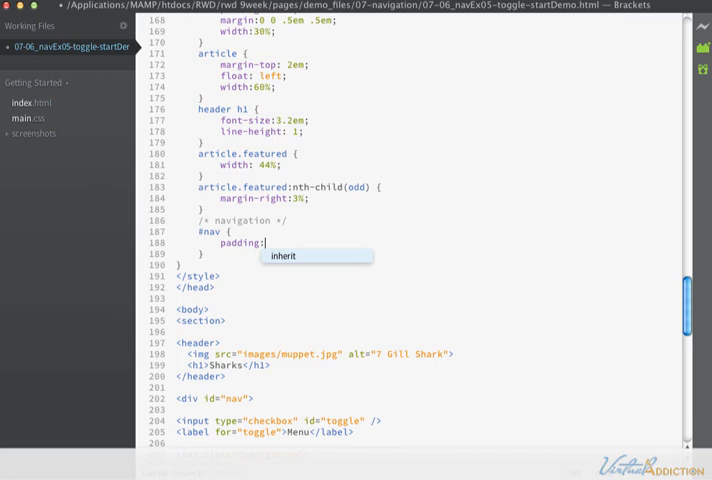
text(0;)
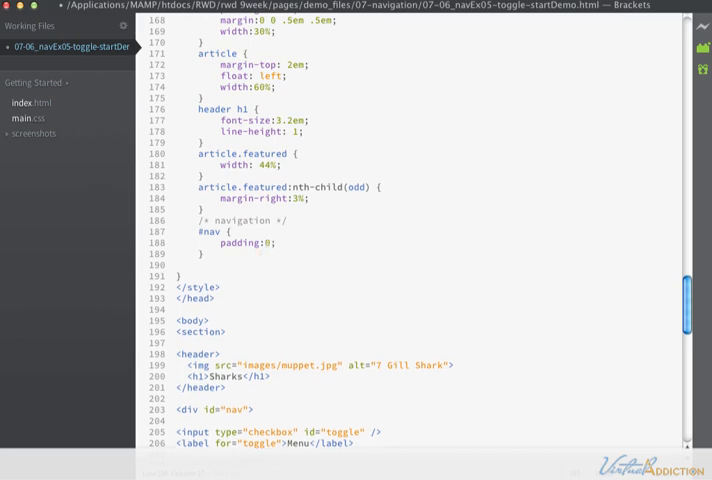
text(#nav label)
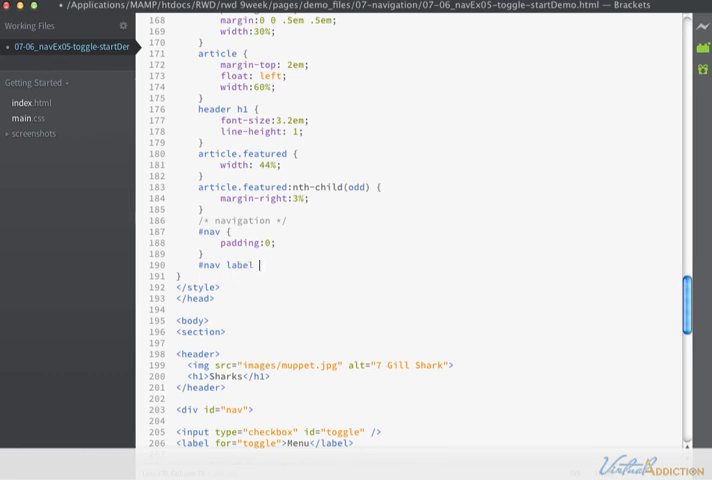
text({)
text(#nav nav)
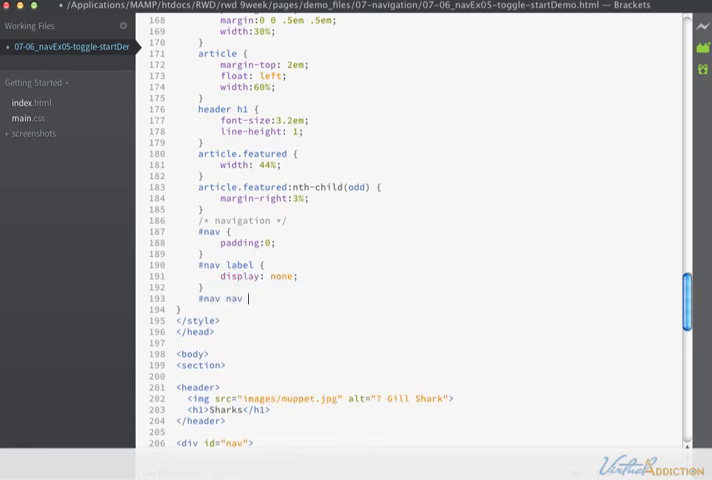
Set the nav height to auto from code hints and begin overflow: visible.
key(enter)
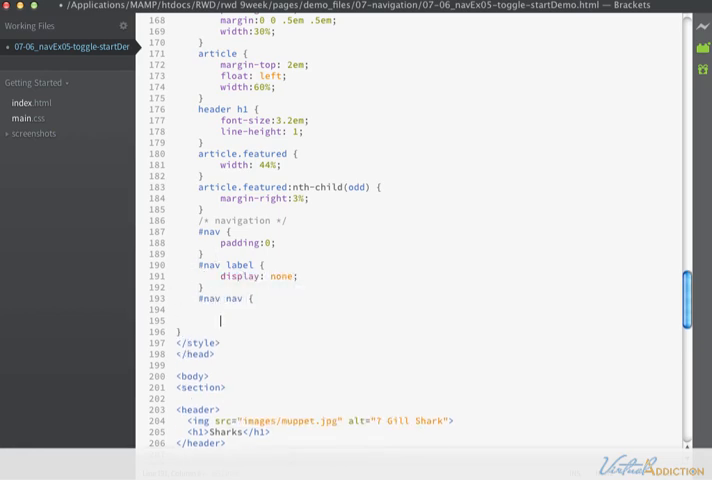
text(height:)
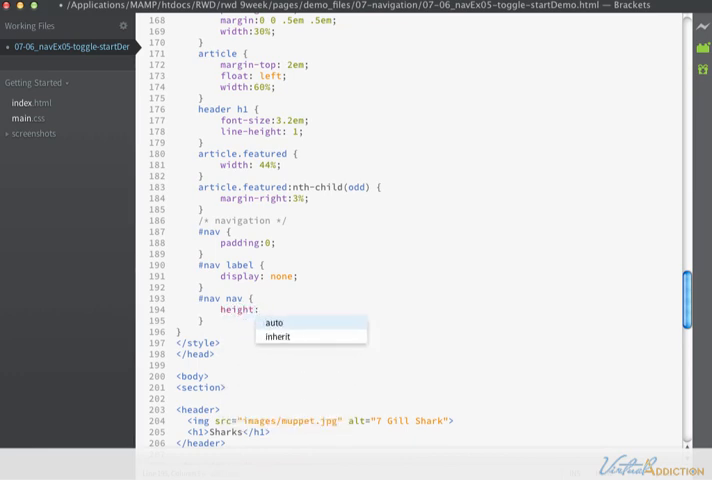
click(275, 322)
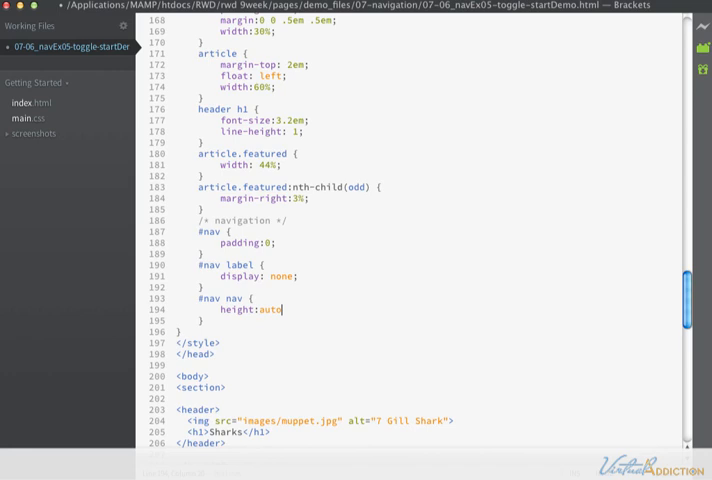
text(overflow: visible;)
text(#nav li {)
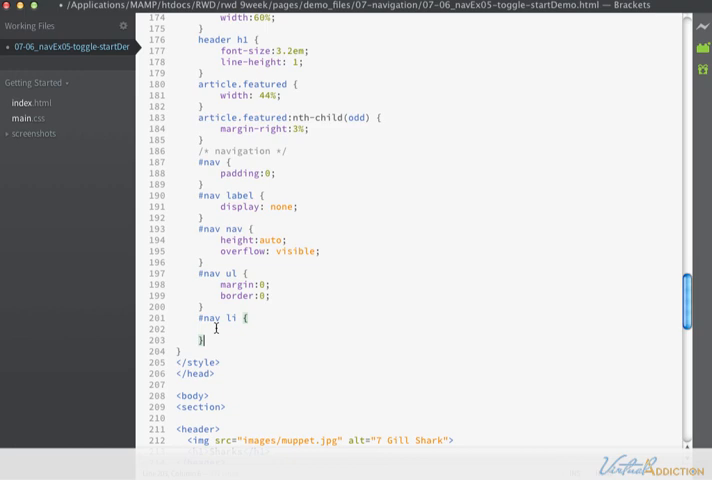
Give #nav li display: inline and border: 0.
text(display: inline;)
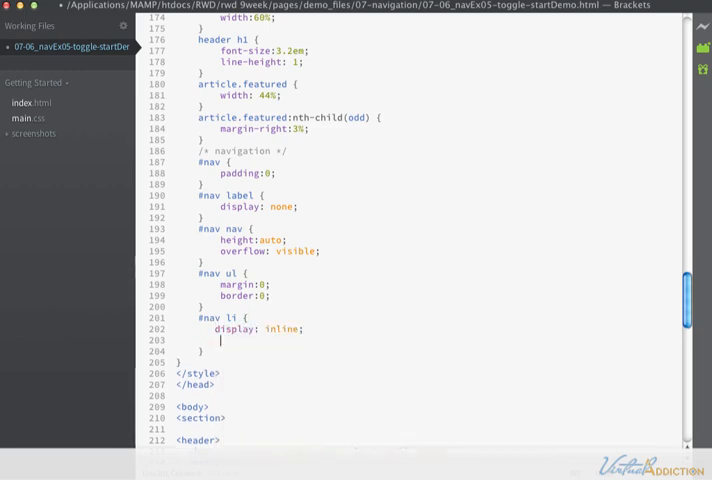
text(border:)
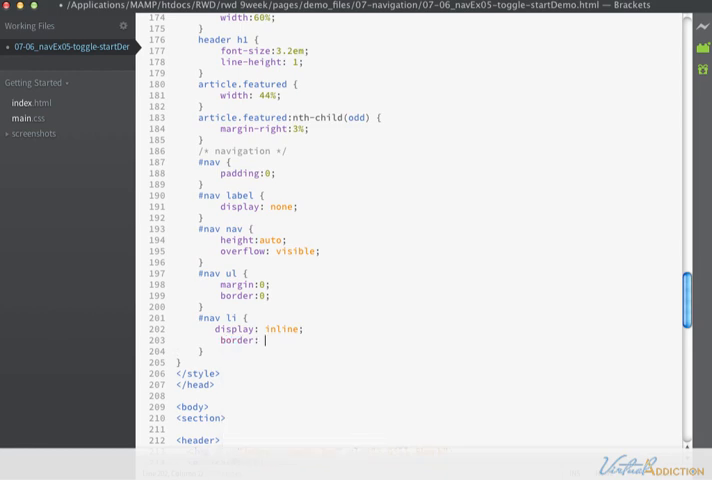
text(0;)
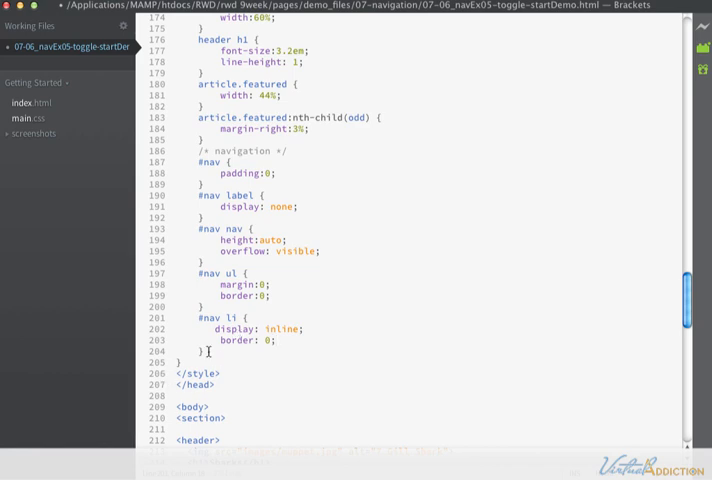
Start a #nav a rule with a display declaration.
text(#na)
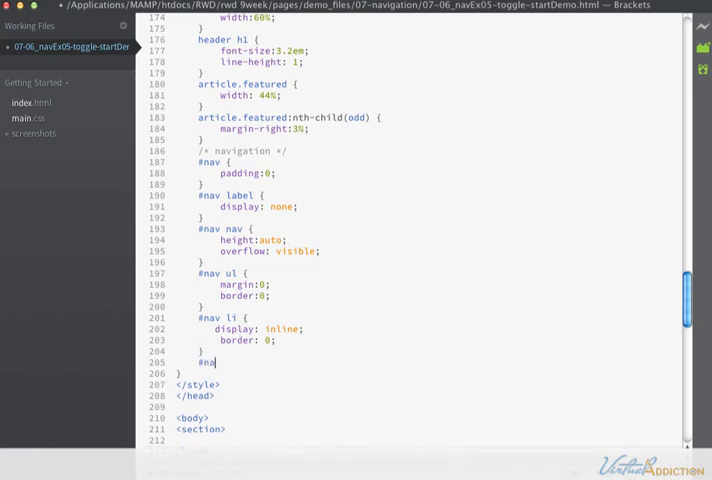
text(v a)
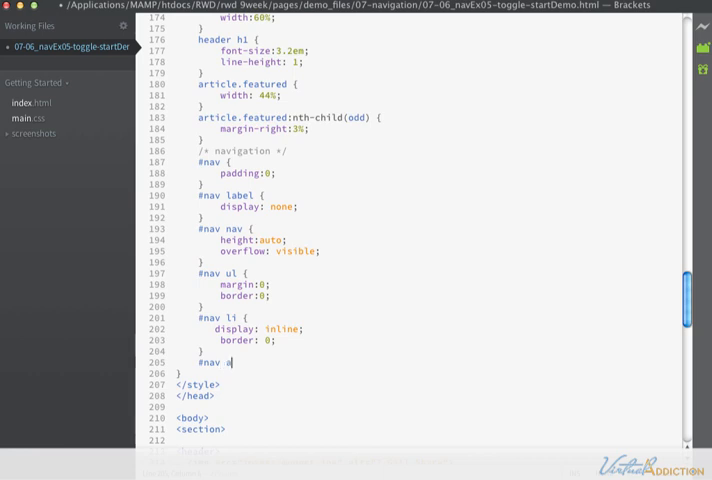
text({)
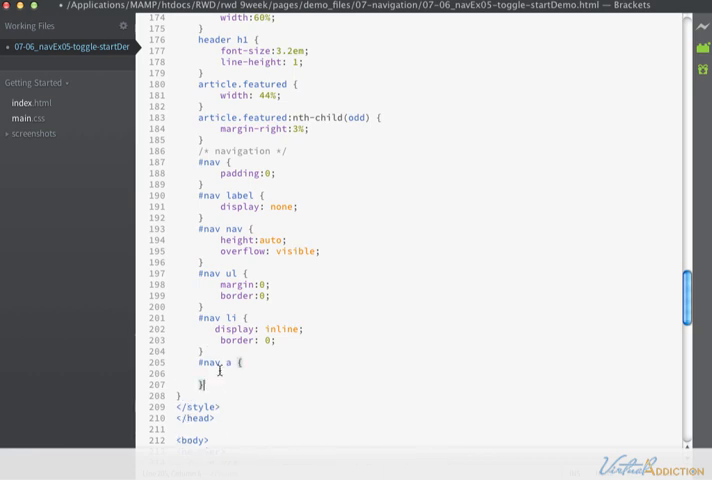
text(dis)
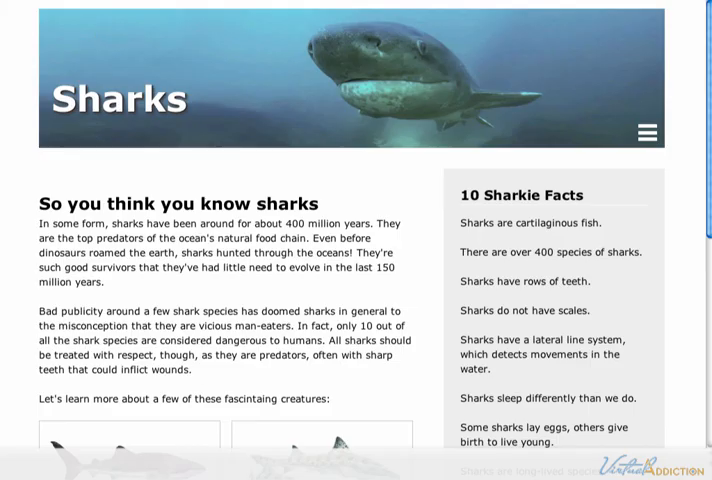
Narrow the Sharks page and toggle the hamburger menu open, then closed.
click(647, 132)
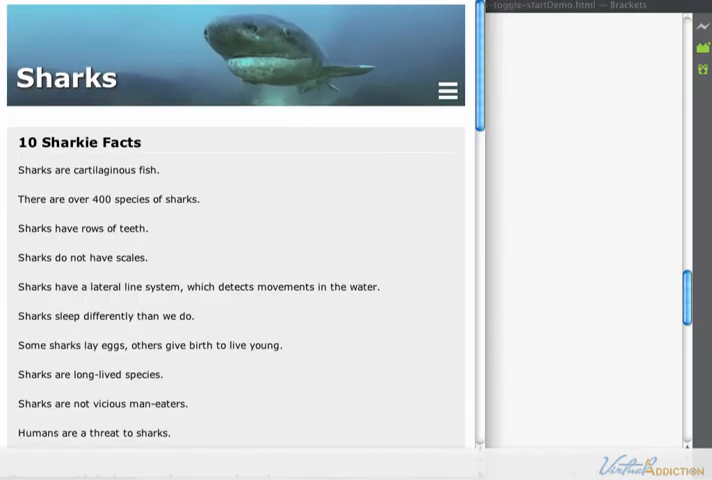
scroll(down, 3)
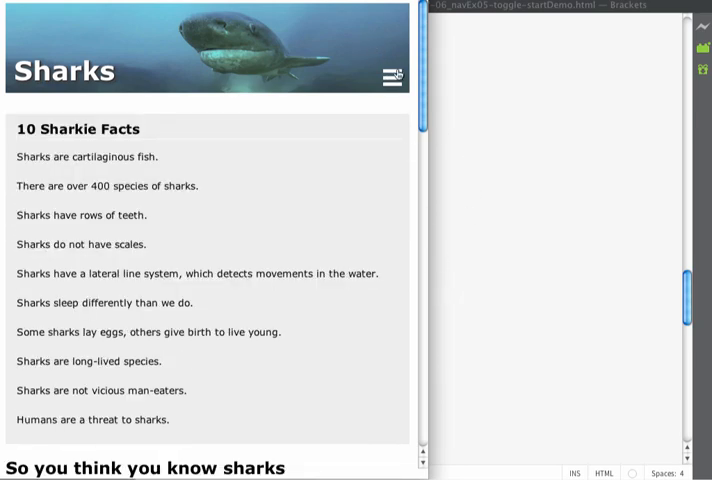
click(390, 76)
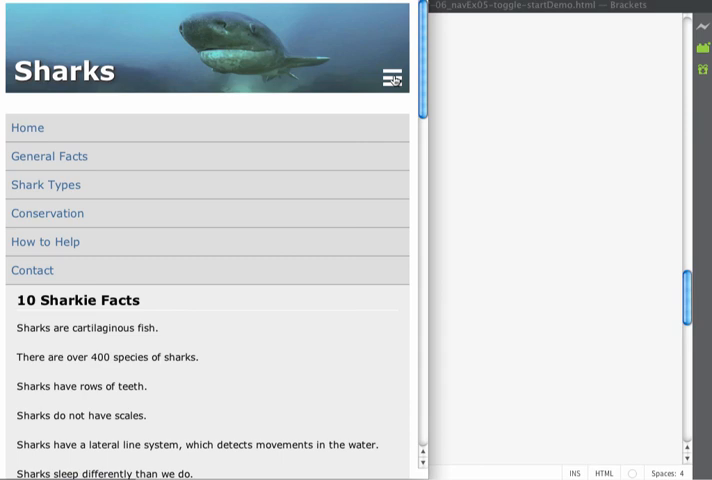
click(390, 75)
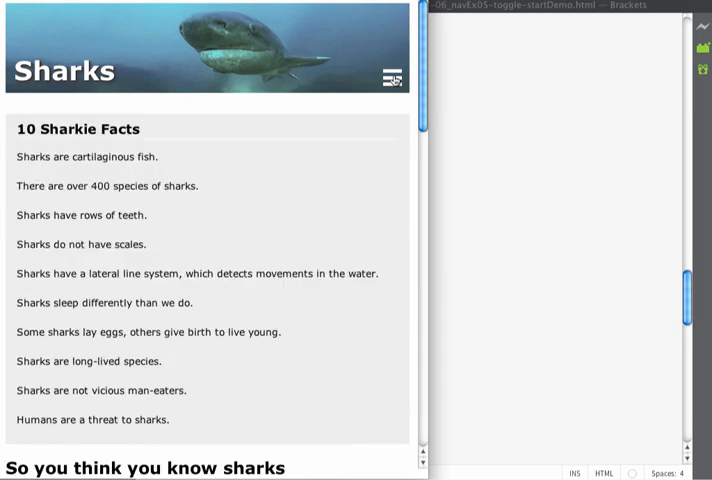